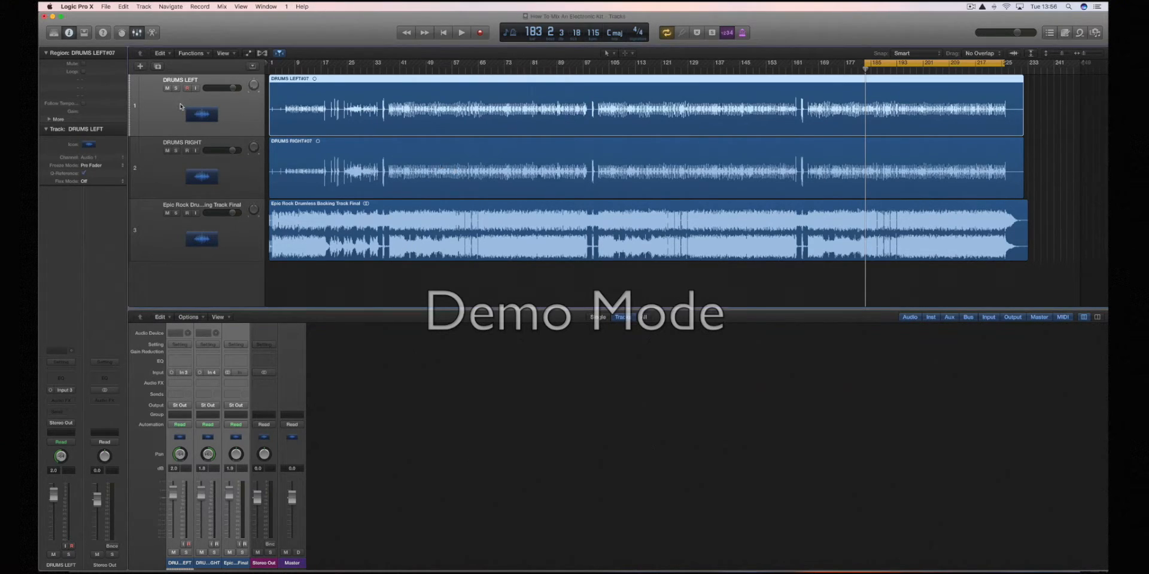
mouse_move(182, 107)
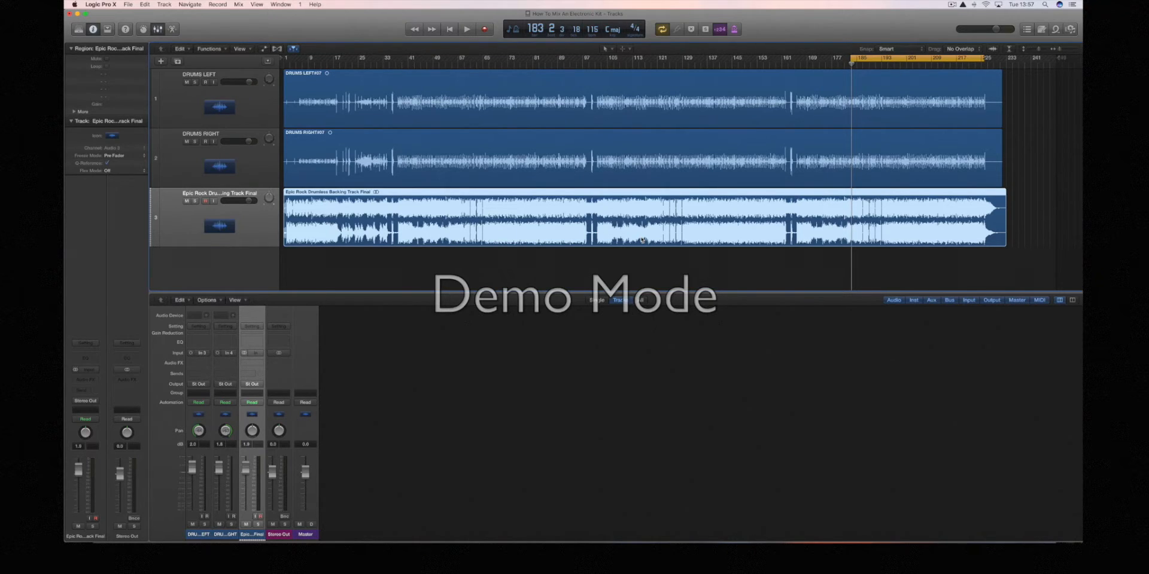
Step: Start playback to hear the raw drum tracks with the drumless backing track
click(465, 29)
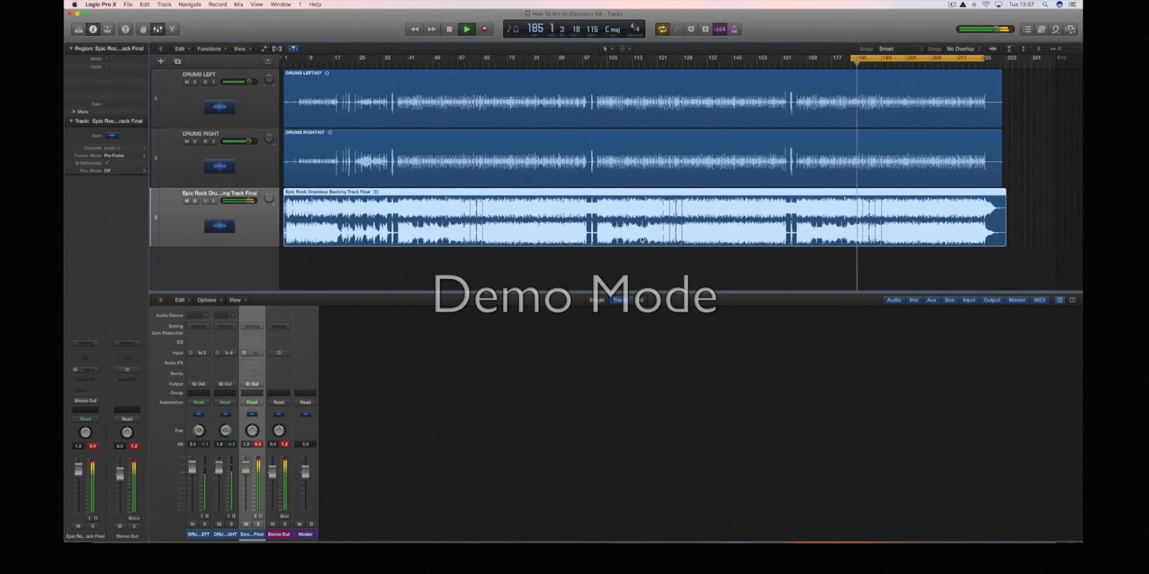
Step: Play and stop the session while balancing the drum faders around -7 dB against the backing
click(465, 29)
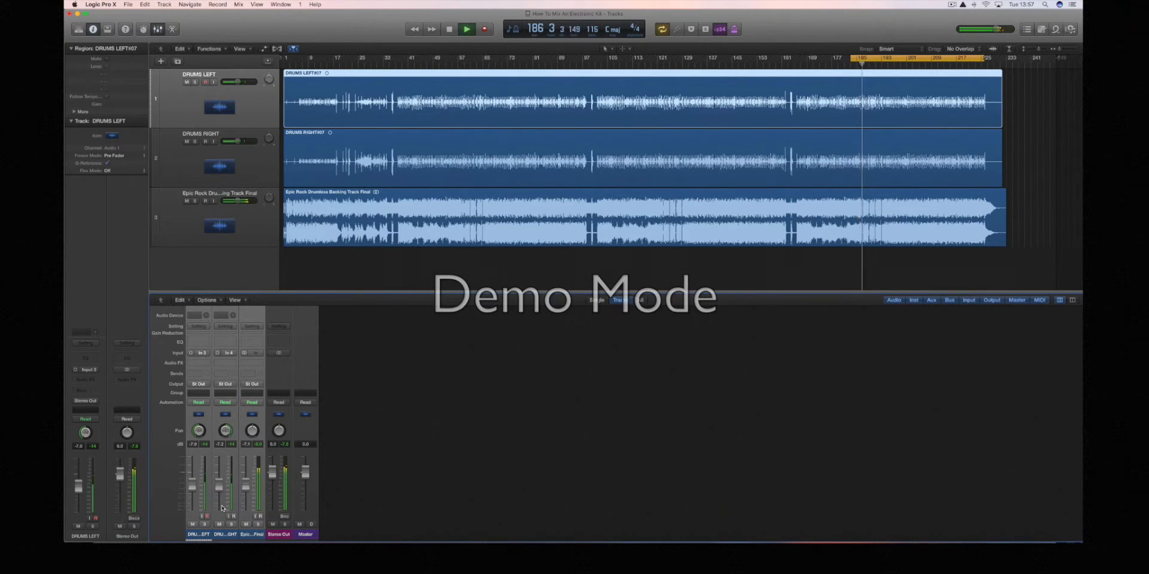
click(465, 29)
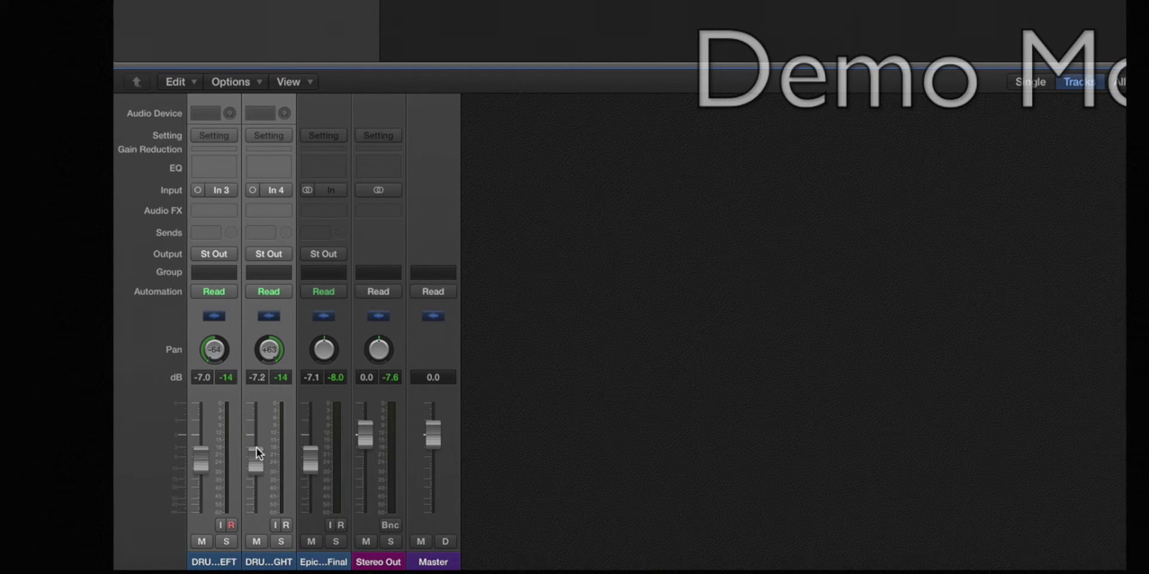
mouse_move(292, 445)
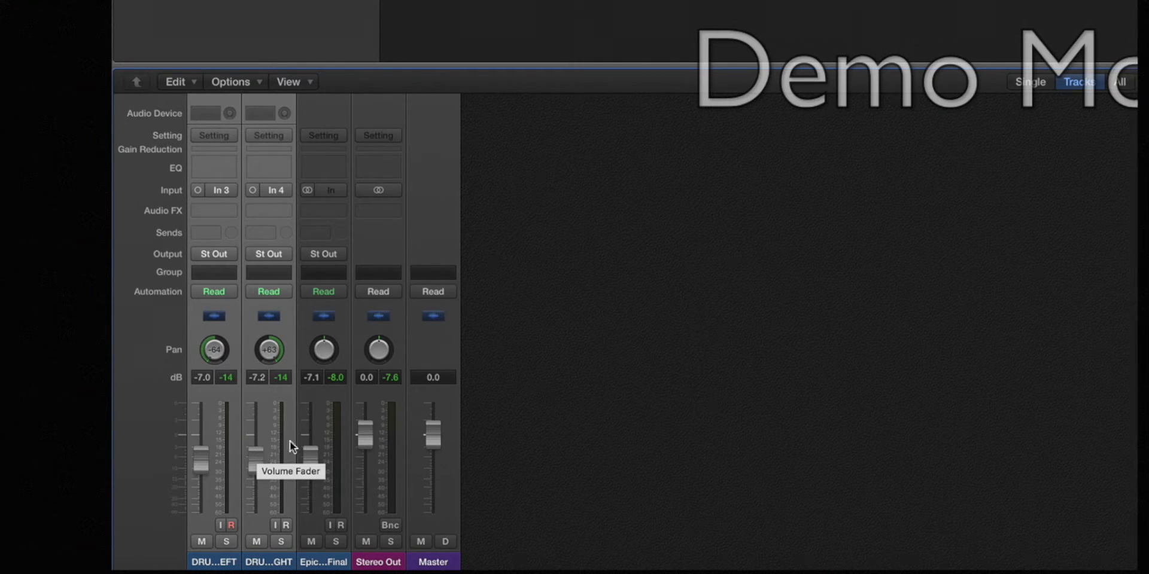
mouse_move(206, 568)
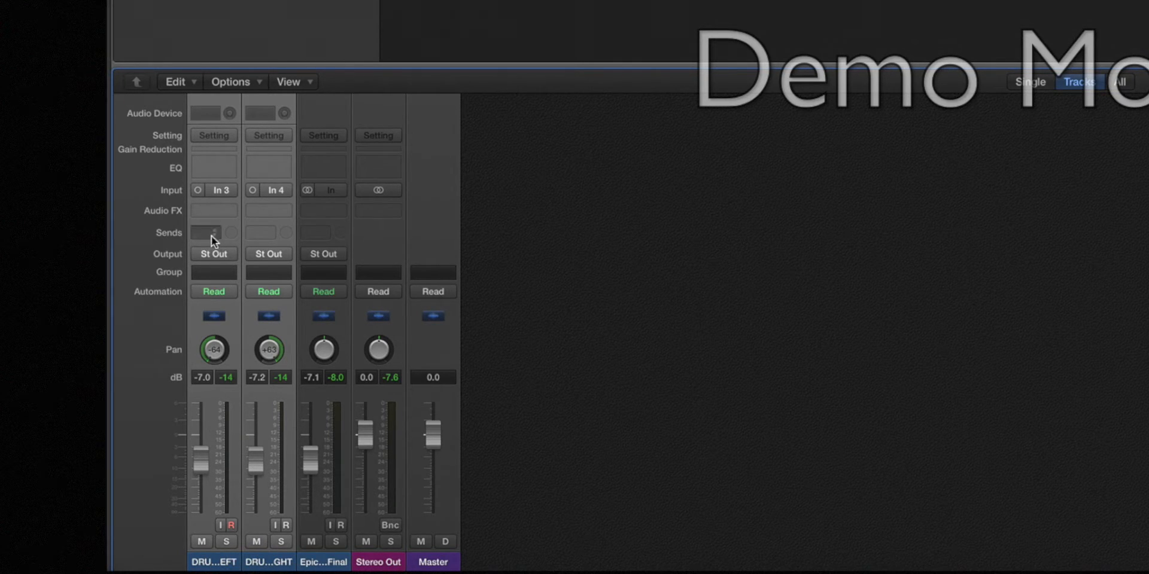
Step: Send the left drum channel to a bus for the new DRUM BUS aux
click(206, 232)
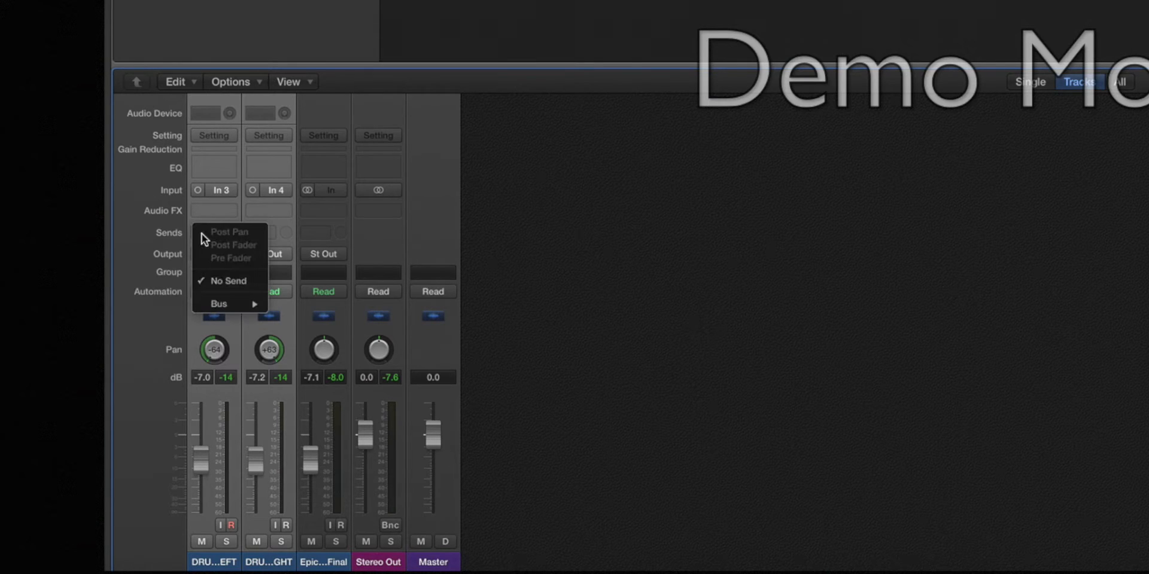
click(228, 281)
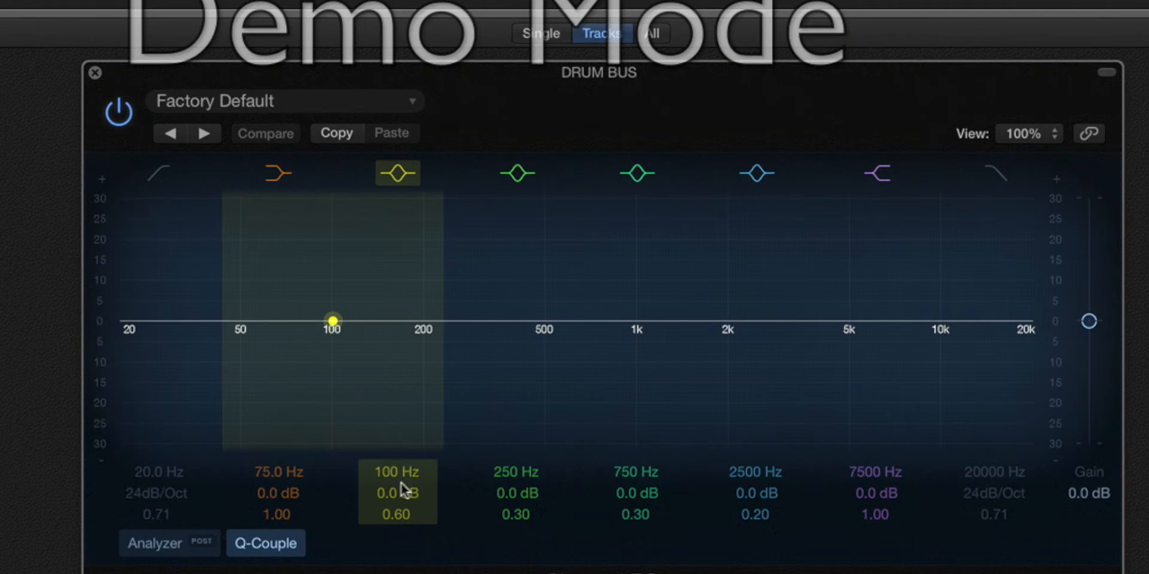
Step: Move the low band to 80 Hz and boost it up to about +22.5 dB
drag(332, 321, 332, 309)
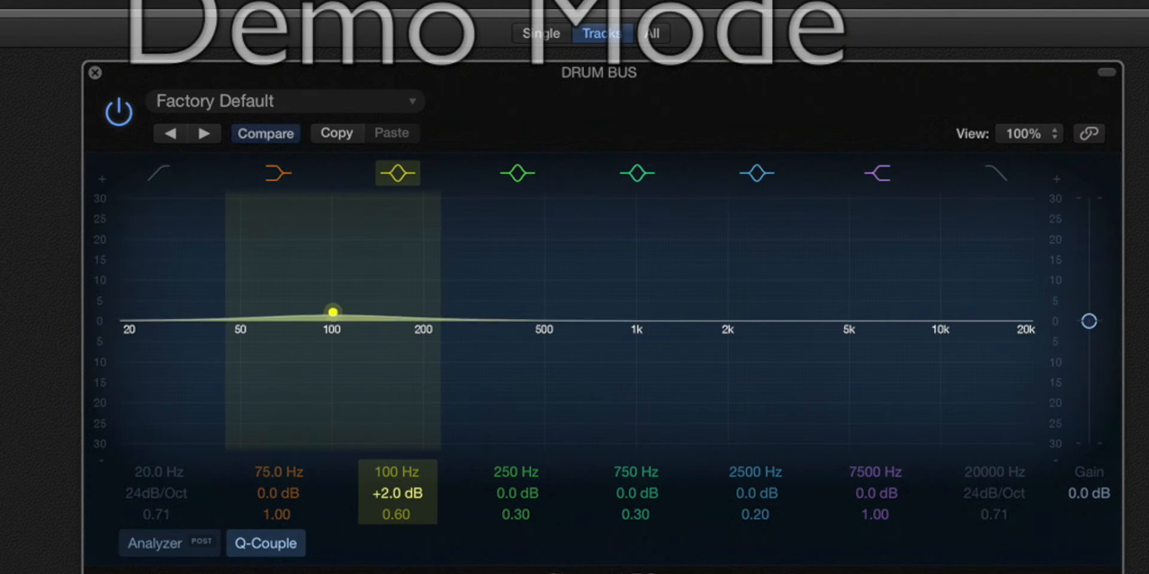
drag(332, 311, 310, 312)
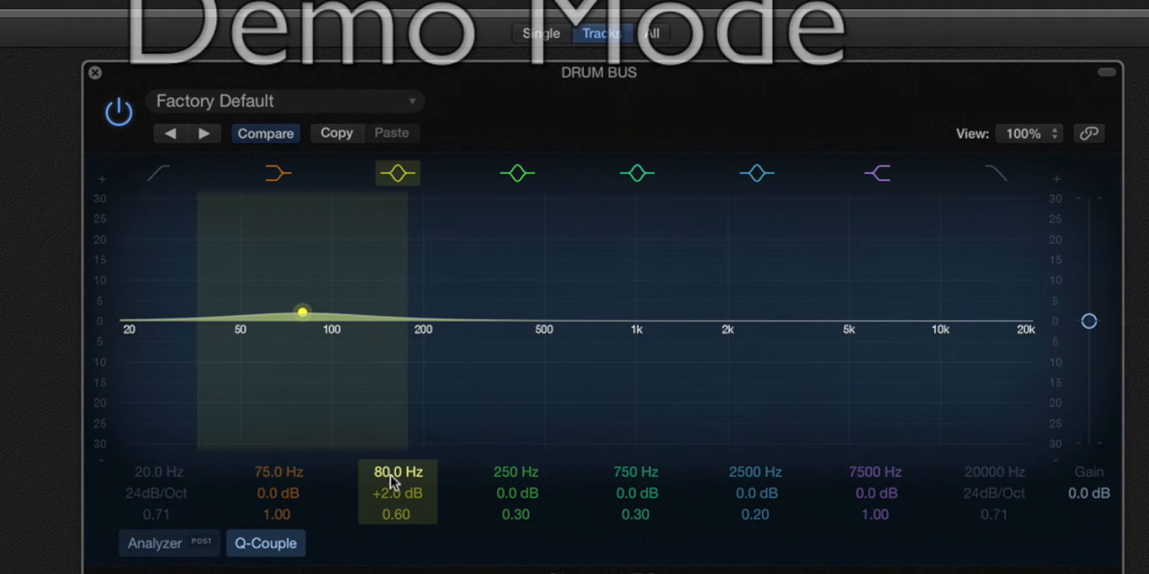
drag(301, 313, 302, 273)
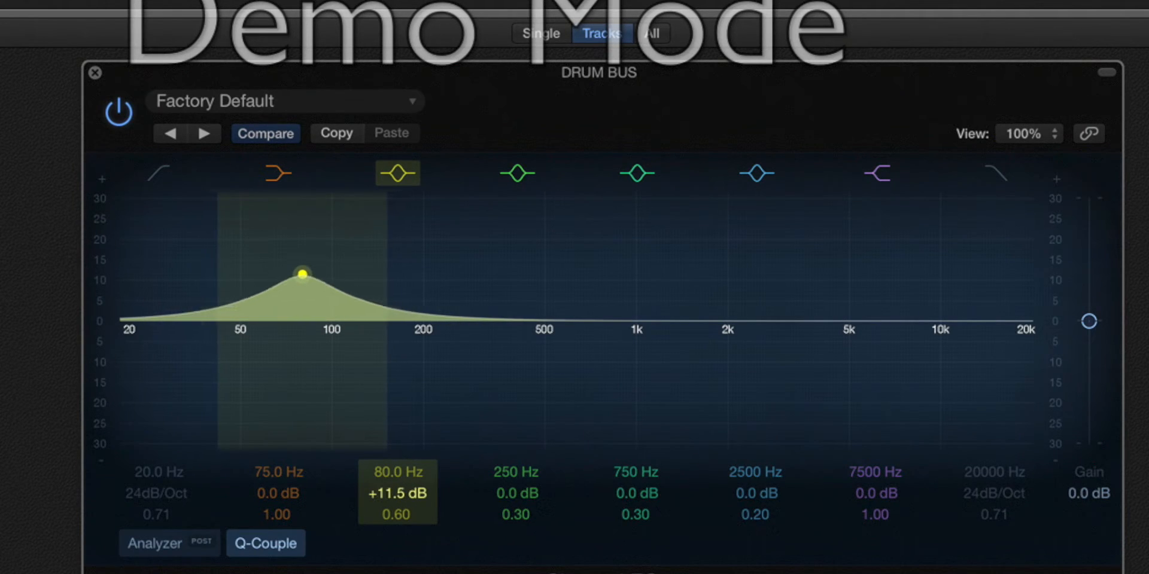
drag(302, 274, 302, 248)
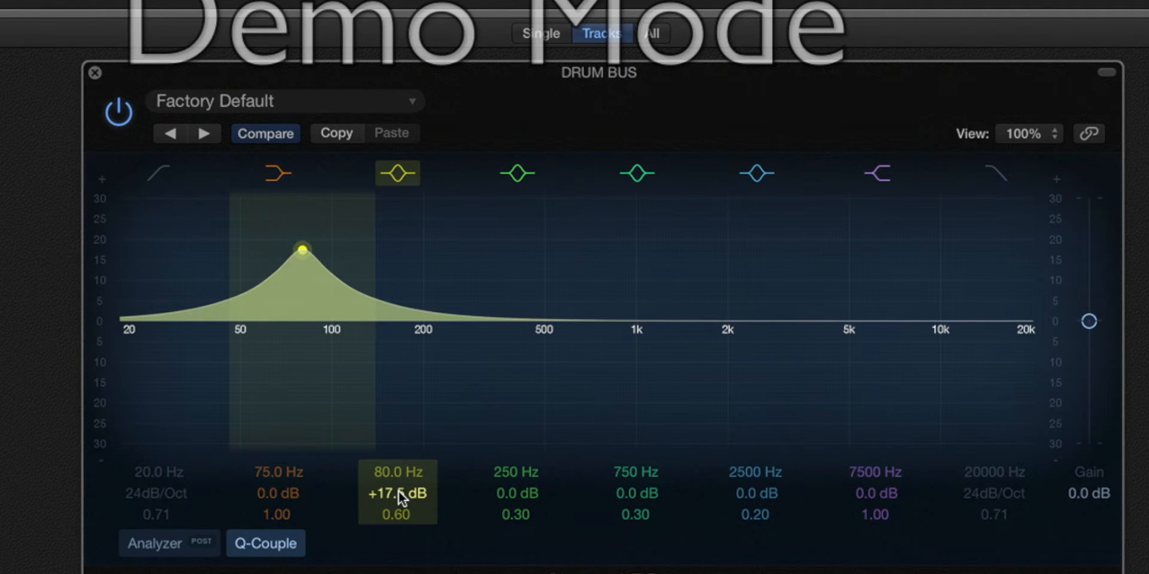
drag(302, 249, 302, 221)
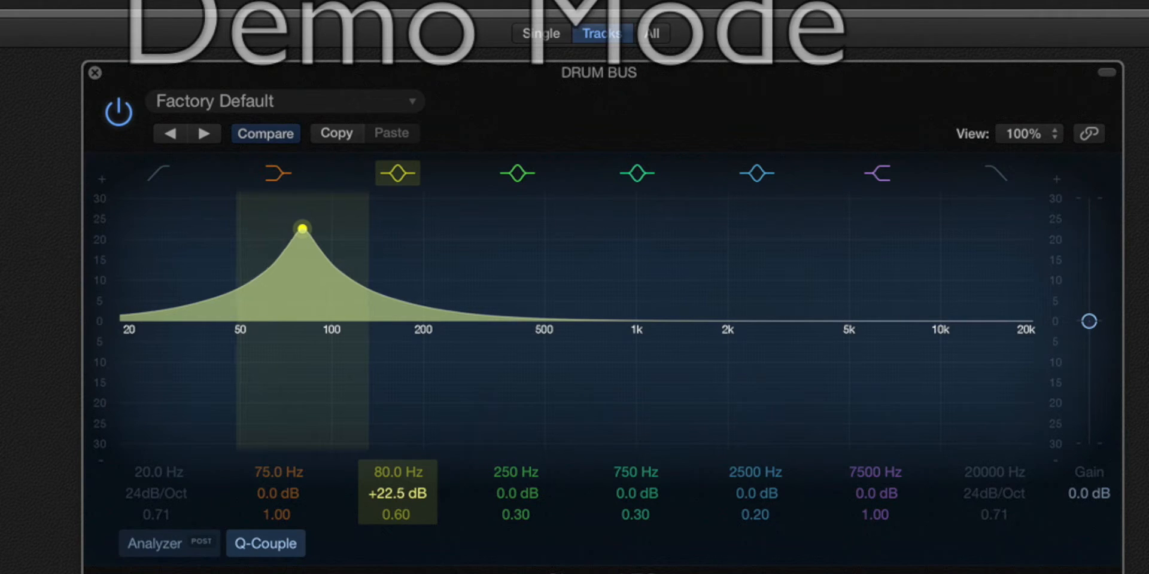
Step: Swing the 80 Hz band down to about -24 dB, then return it to 0 dB
drag(302, 228, 301, 290)
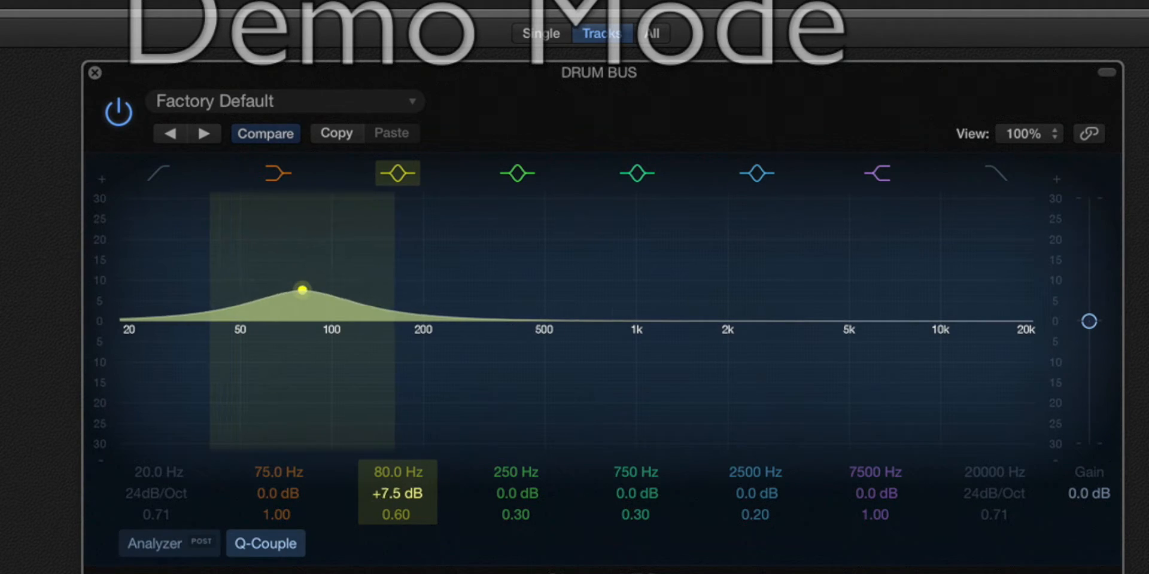
drag(301, 289, 302, 416)
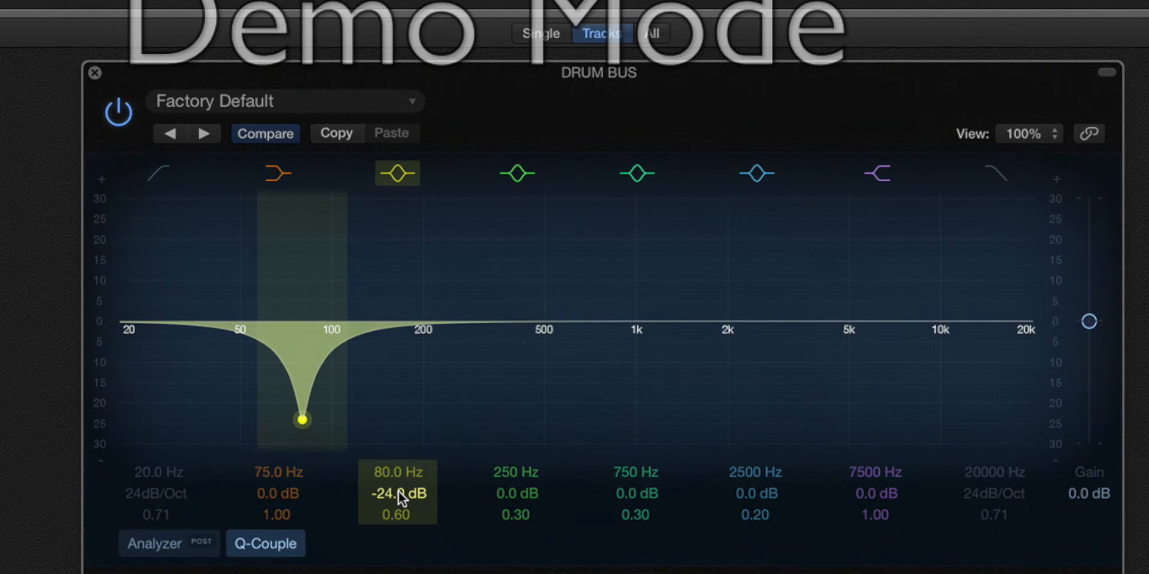
drag(300, 419, 301, 367)
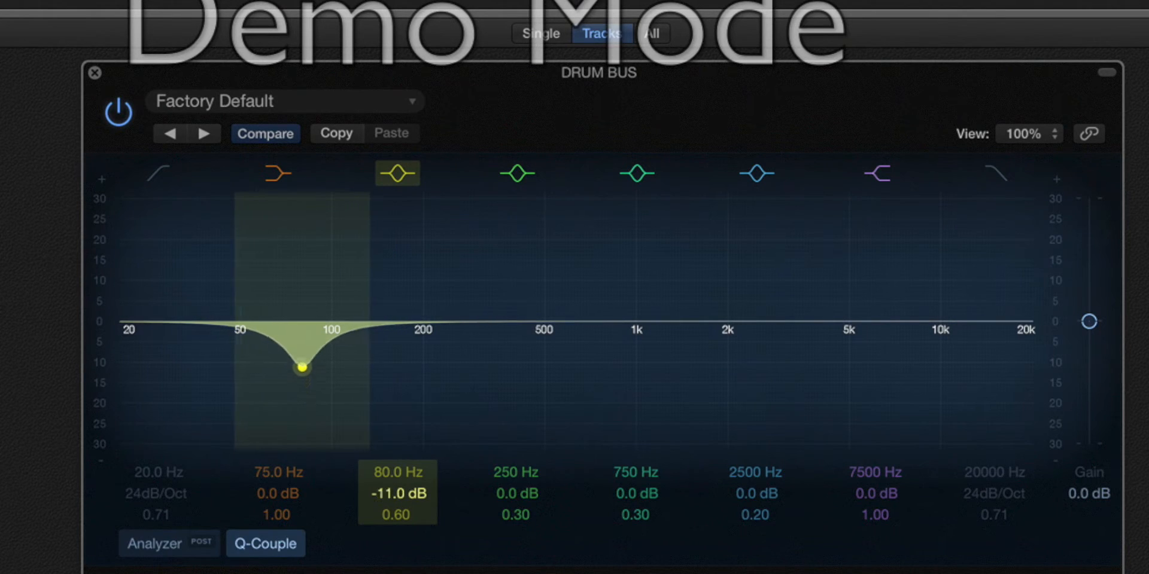
drag(301, 367, 302, 322)
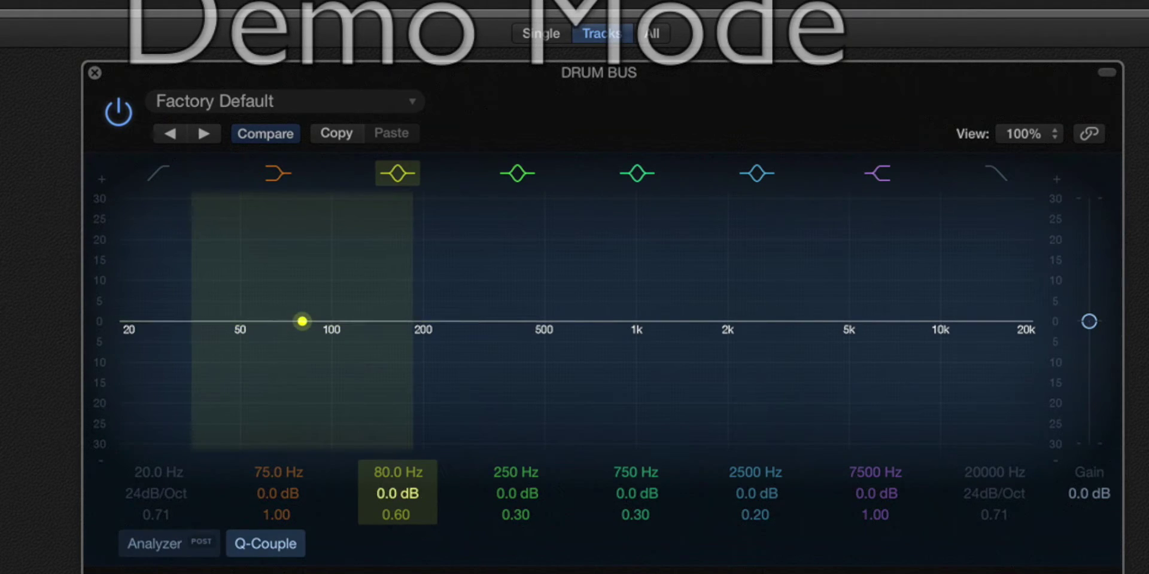
mouse_move(402, 500)
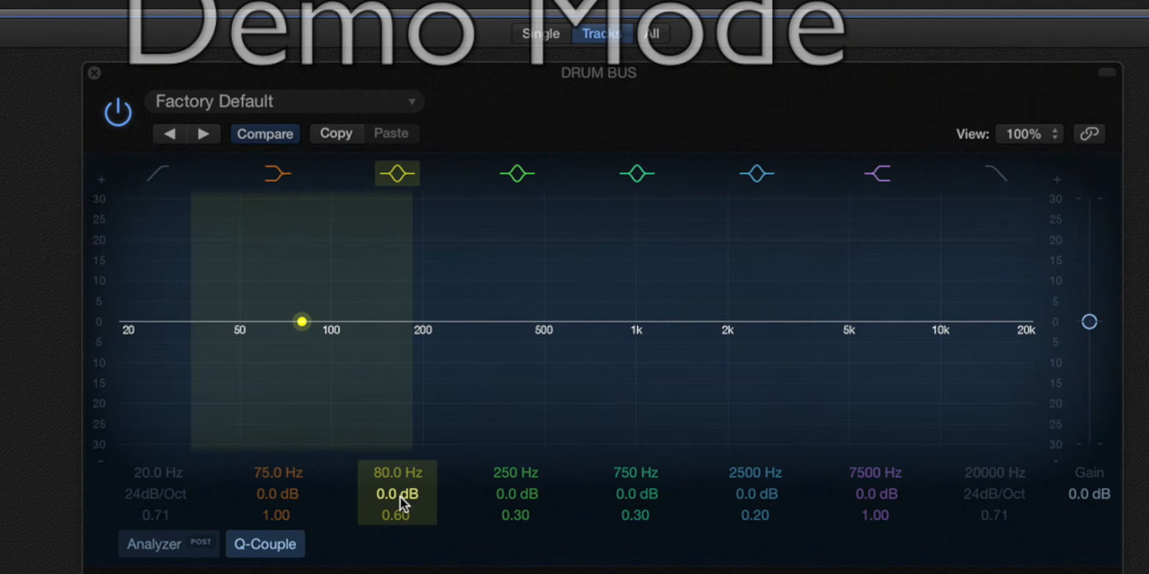
Step: Sweep the 80 Hz band between +22 dB and flat, settling it near +4.5 dB
drag(301, 322, 301, 290)
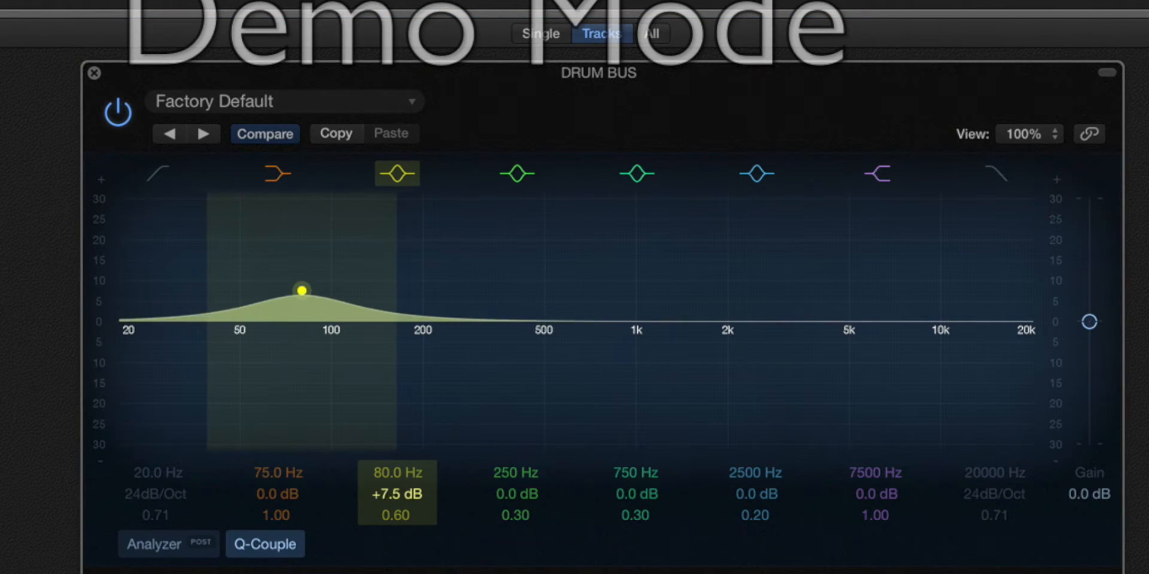
drag(300, 288, 300, 225)
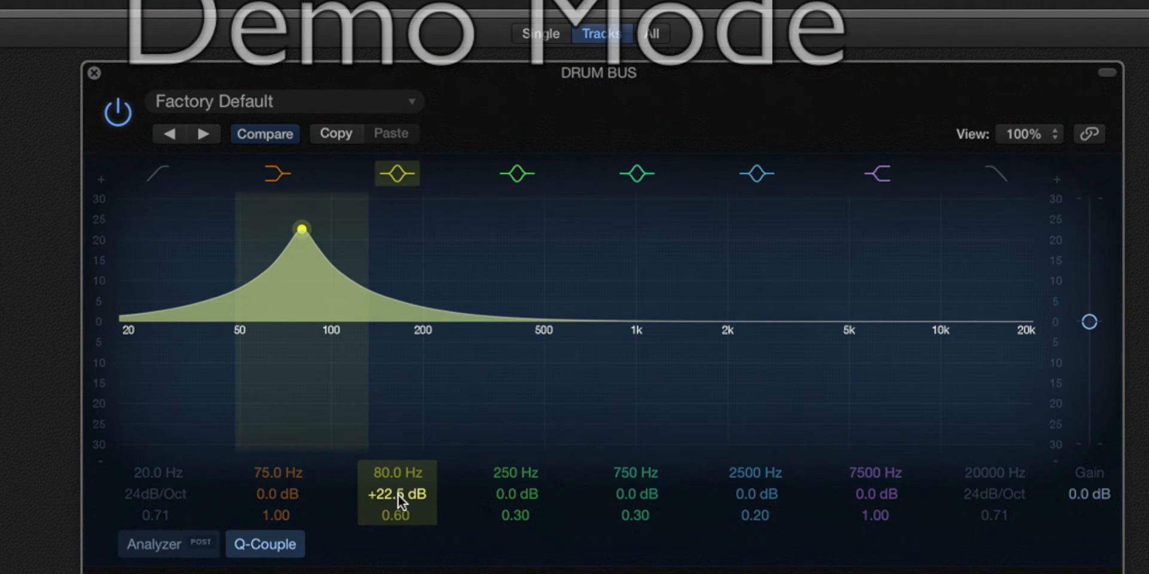
drag(302, 228, 302, 295)
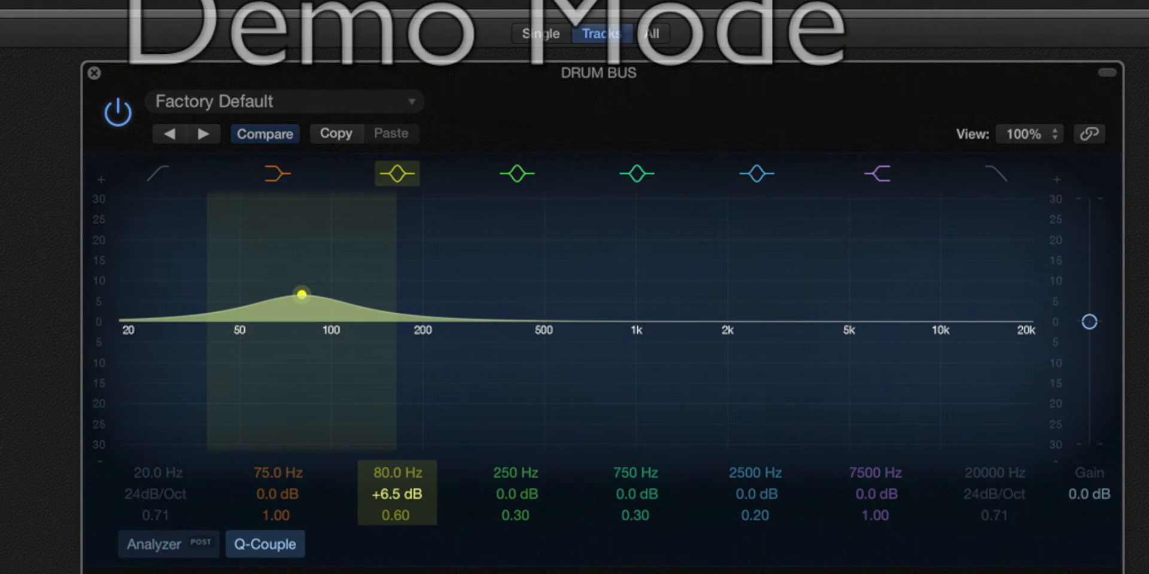
drag(301, 295, 302, 325)
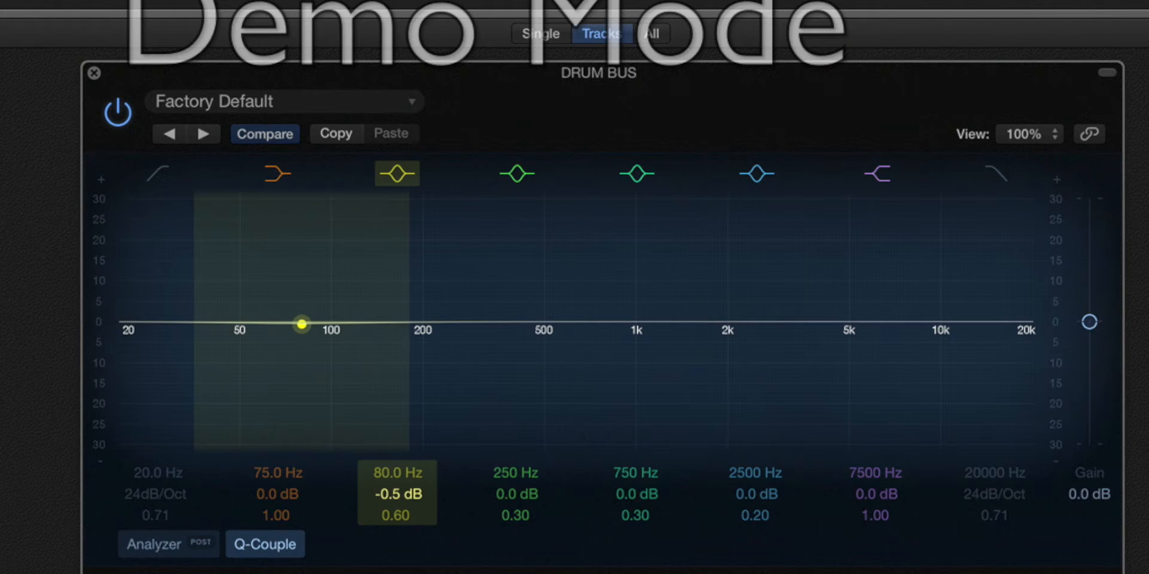
drag(301, 323, 301, 302)
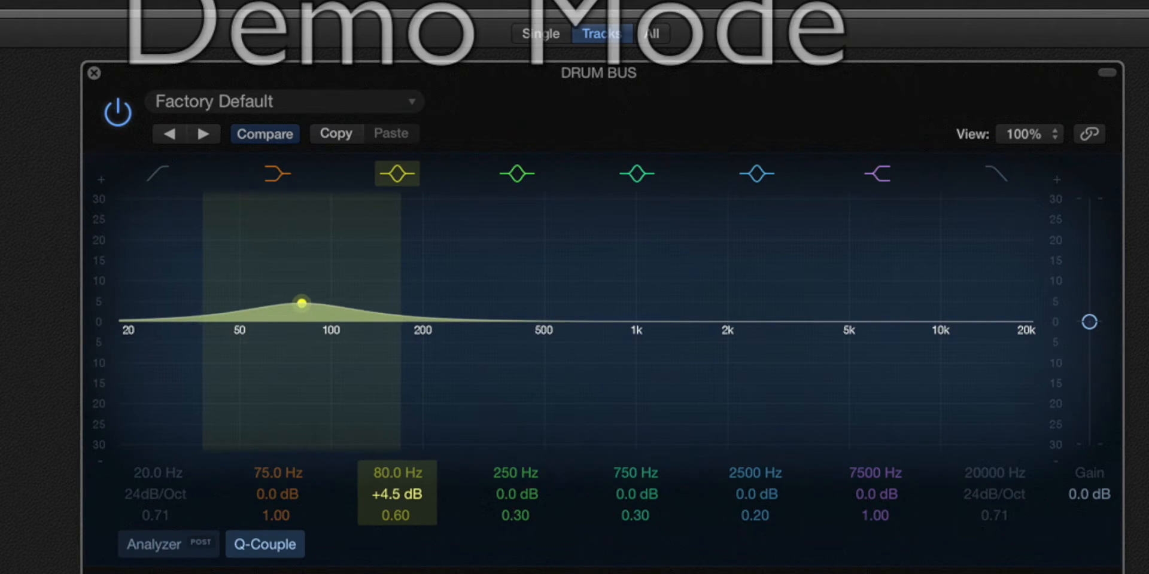
drag(301, 300, 300, 305)
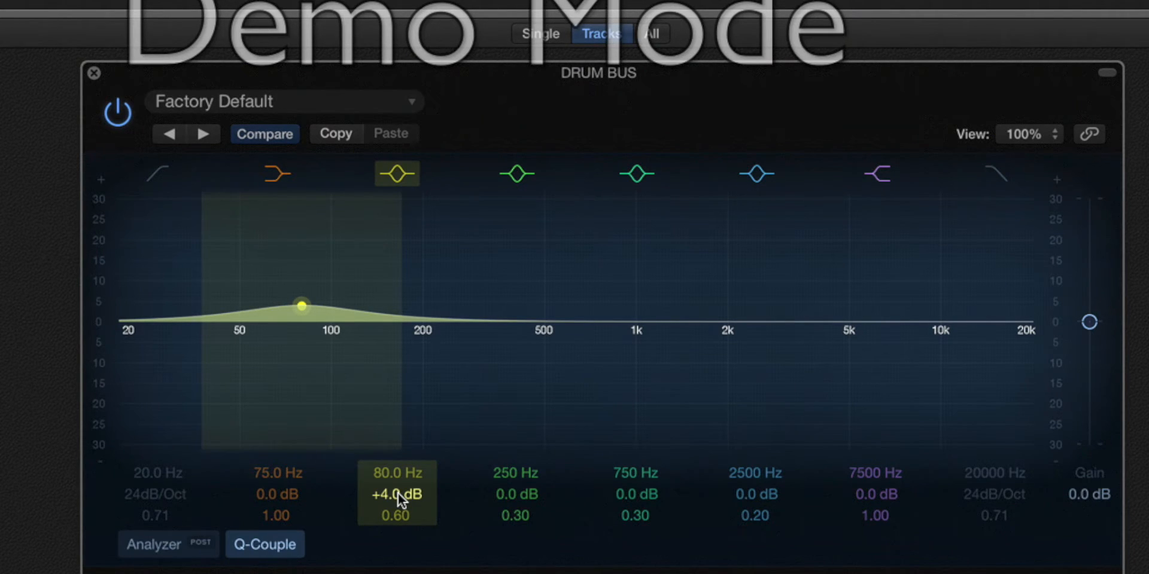
drag(302, 305, 301, 302)
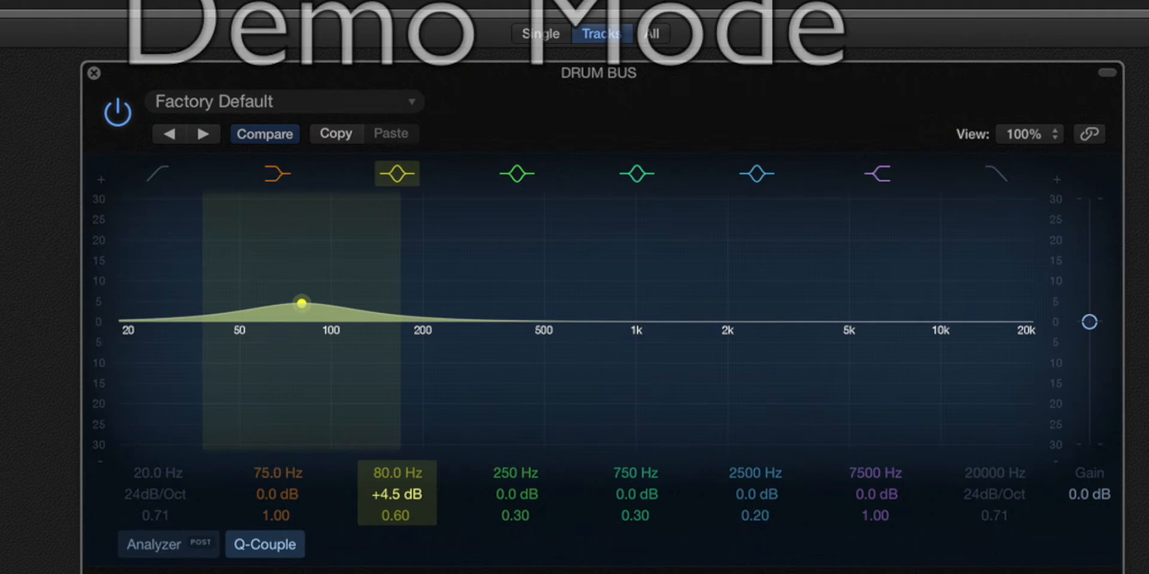
Step: Shift the boost up to about 99 Hz and try gains from +13.5 dB down to +8.5 dB
drag(303, 302, 323, 303)
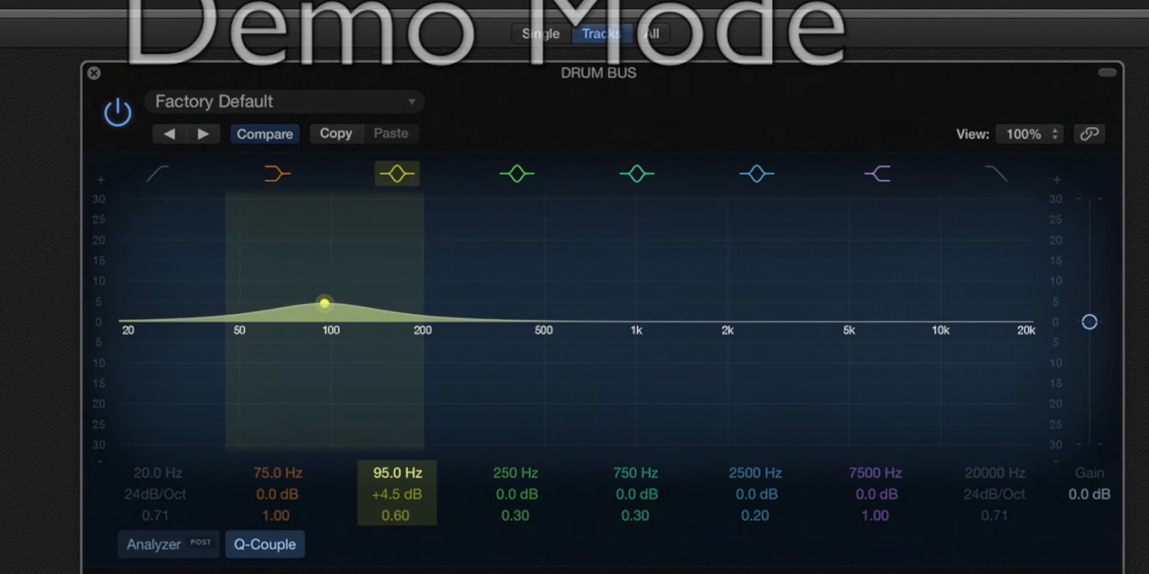
drag(325, 304, 331, 302)
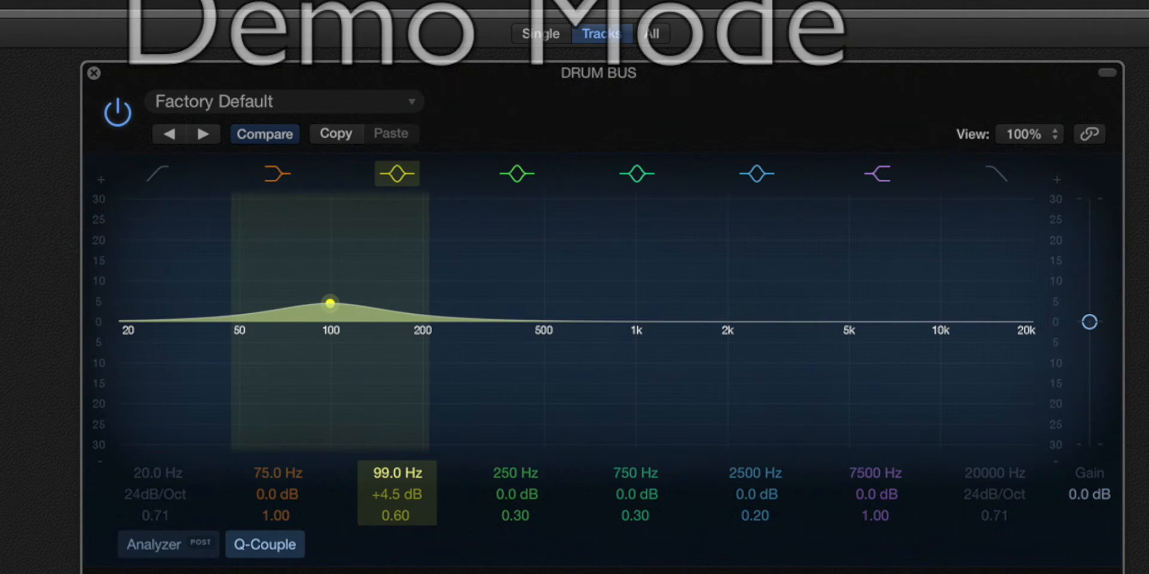
drag(330, 301, 331, 268)
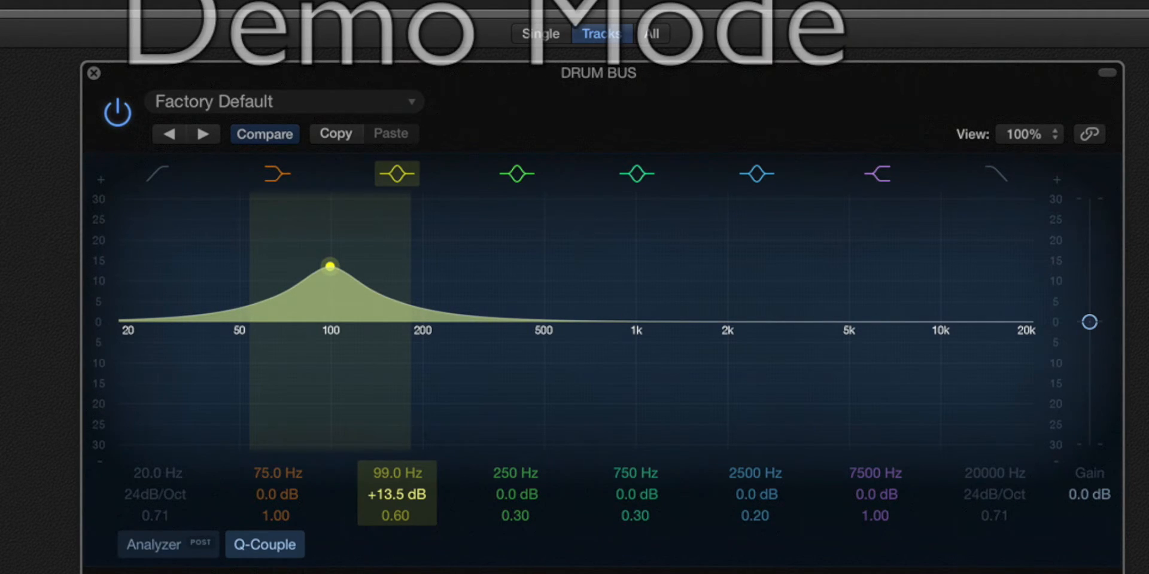
drag(330, 266, 330, 286)
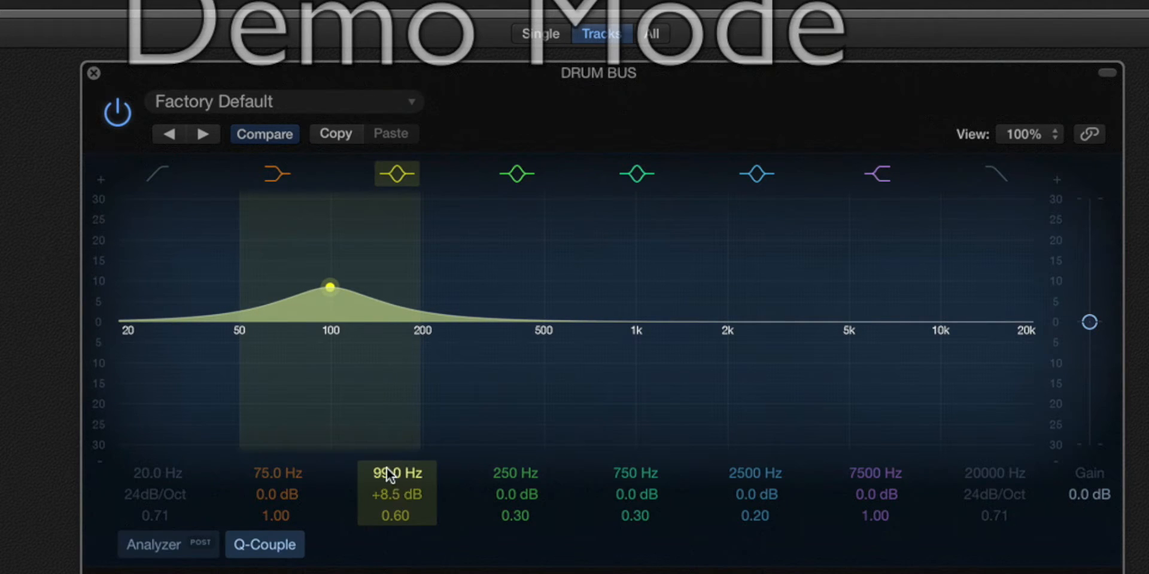
Step: Sweep the exaggerated low boost from 50 Hz back up through 67 and 78 Hz toward 100 Hz
drag(330, 286, 240, 286)
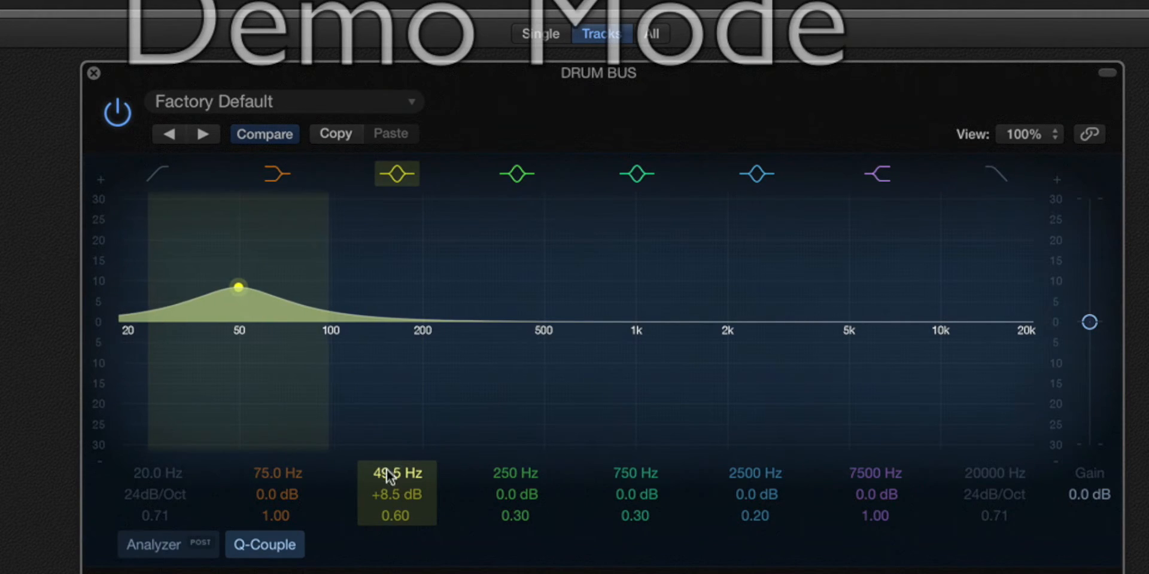
drag(238, 284, 238, 225)
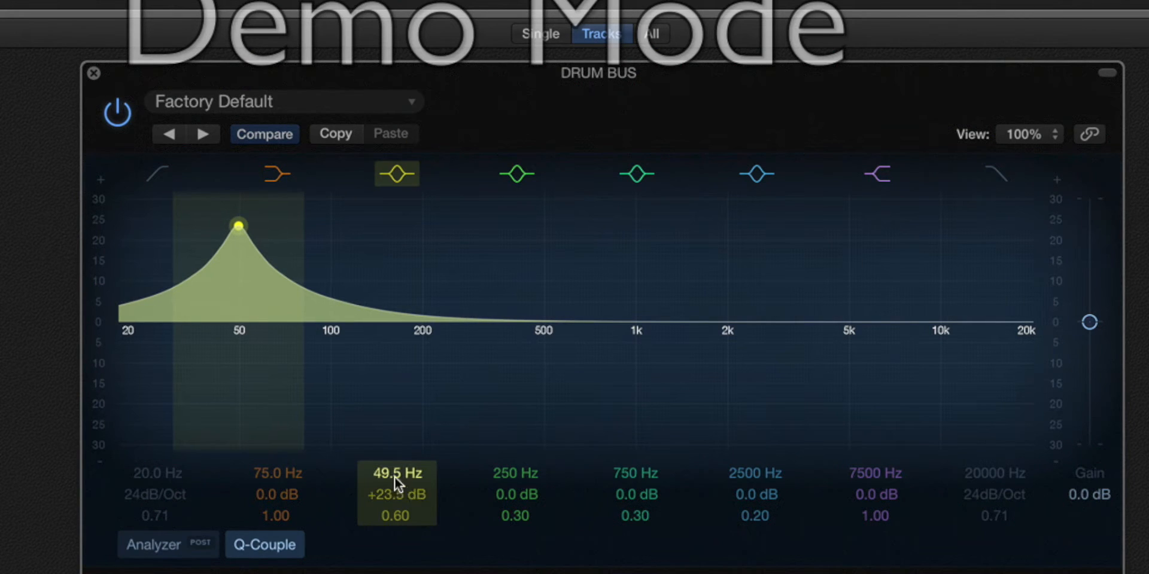
drag(238, 226, 279, 224)
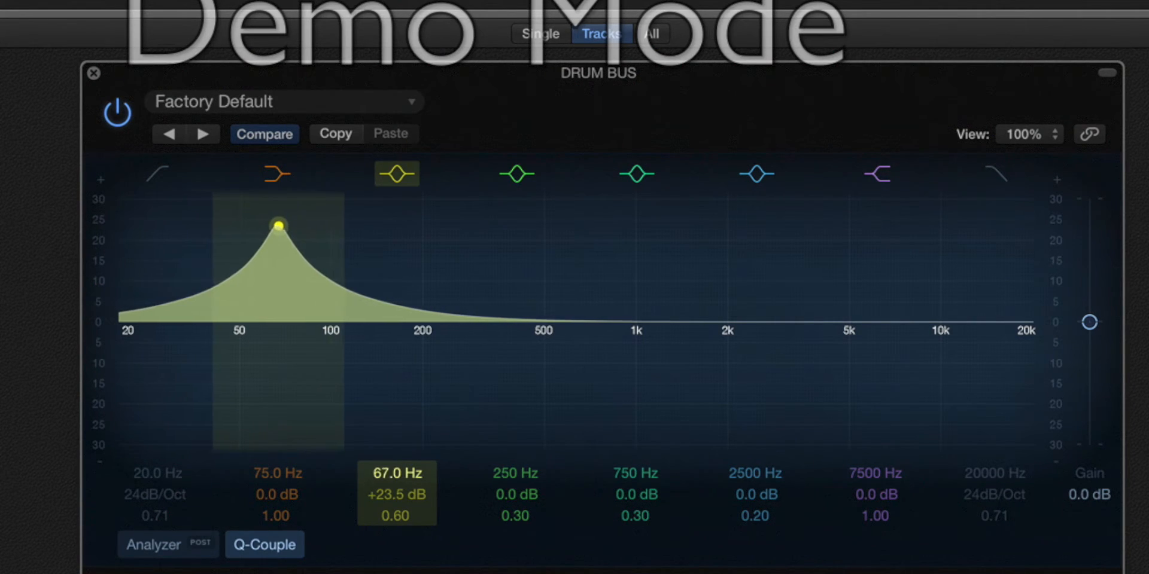
drag(279, 225, 297, 225)
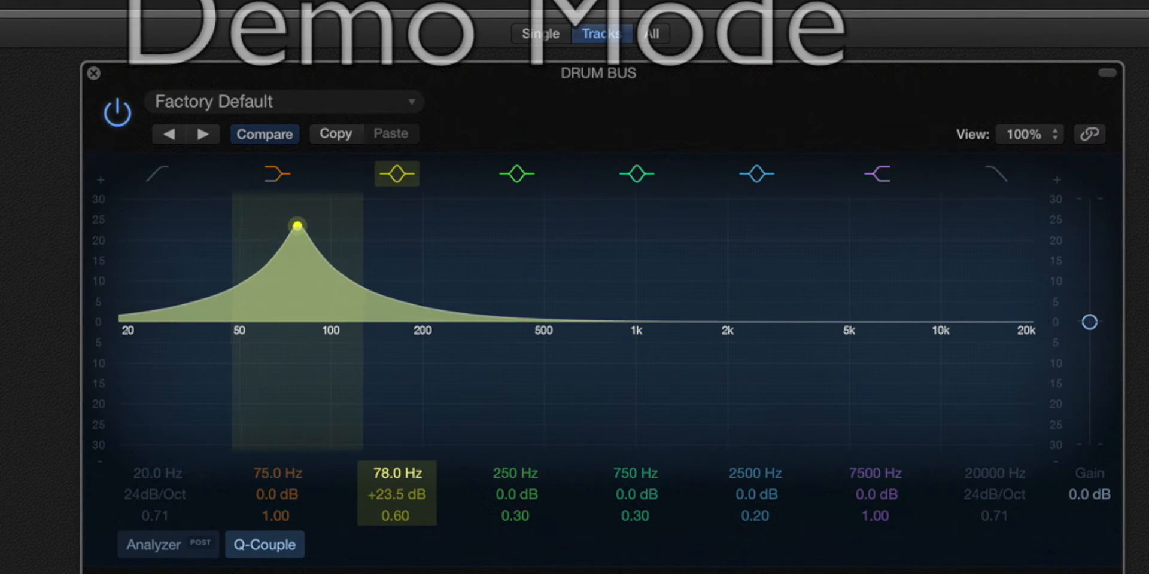
drag(297, 224, 332, 225)
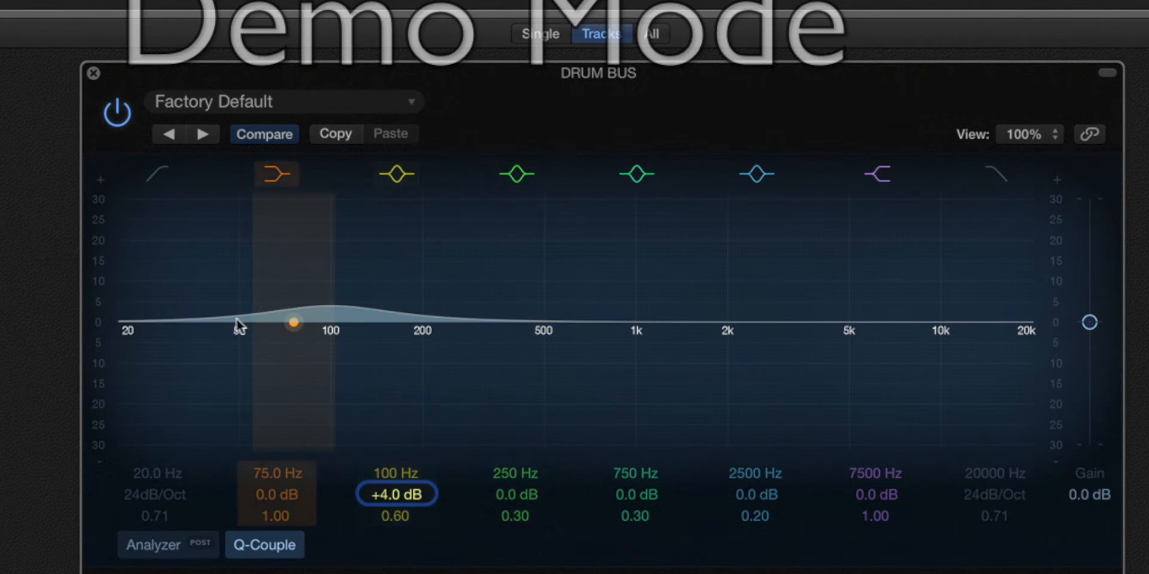
mouse_move(239, 340)
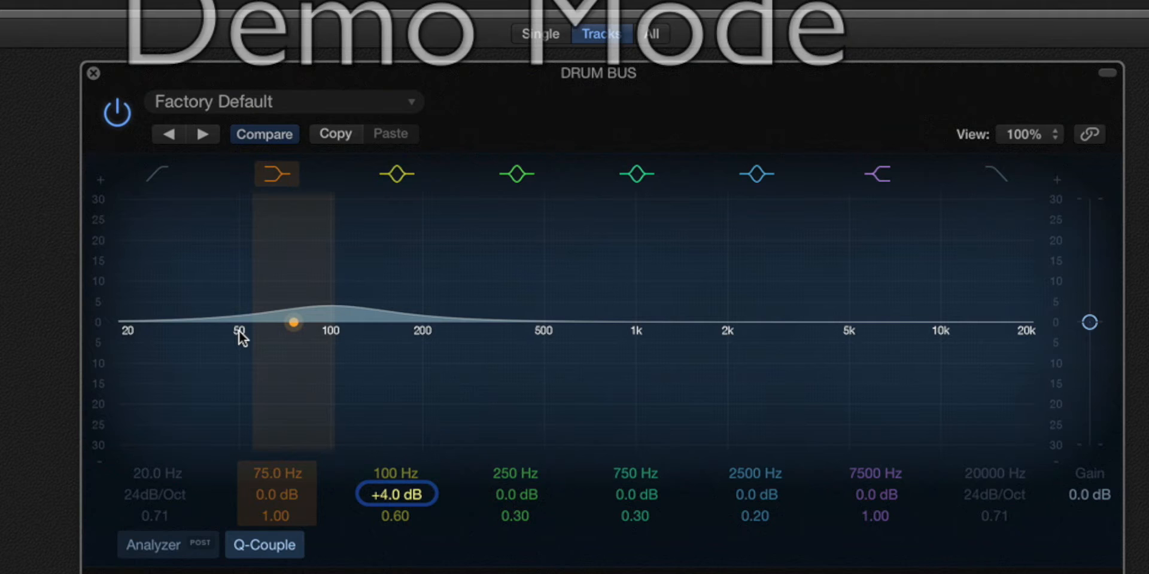
Step: Finalise the low band at 100 Hz with about +4.0 dB of gain
click(516, 175)
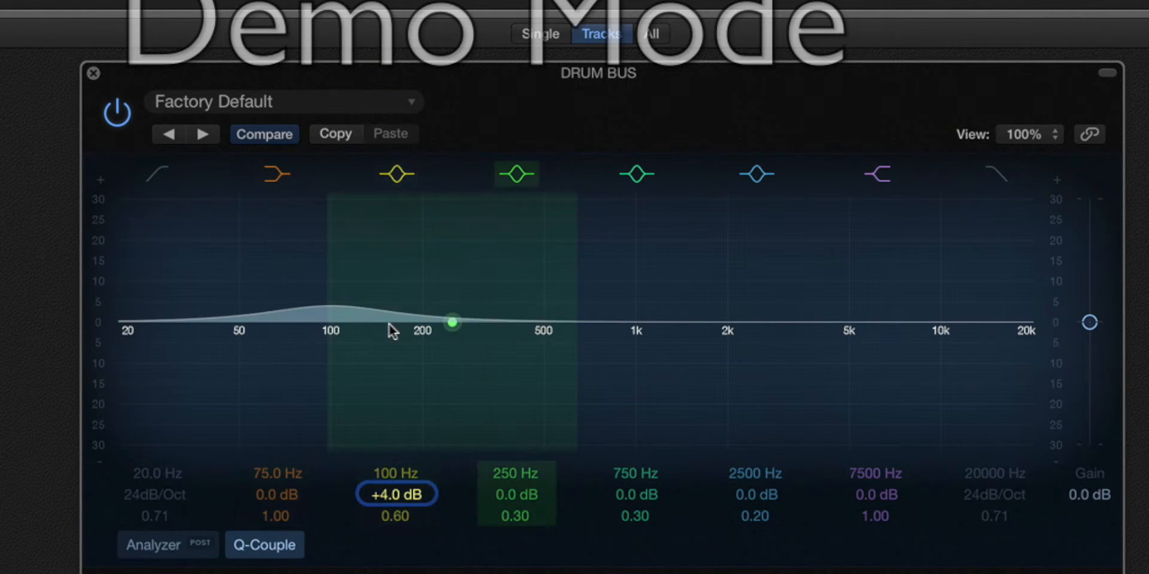
click(396, 175)
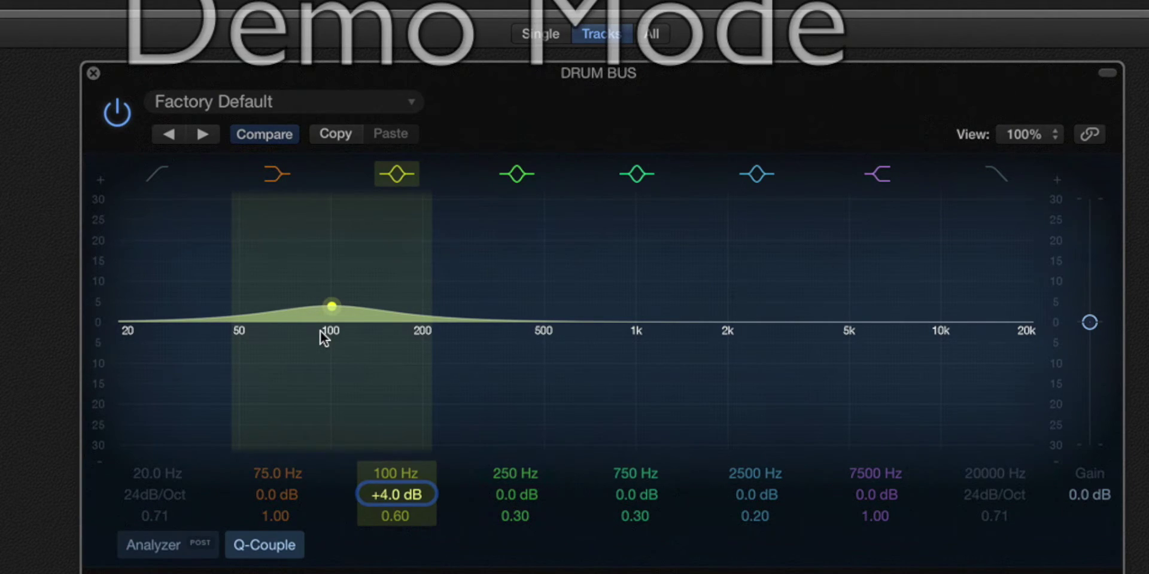
mouse_move(396, 510)
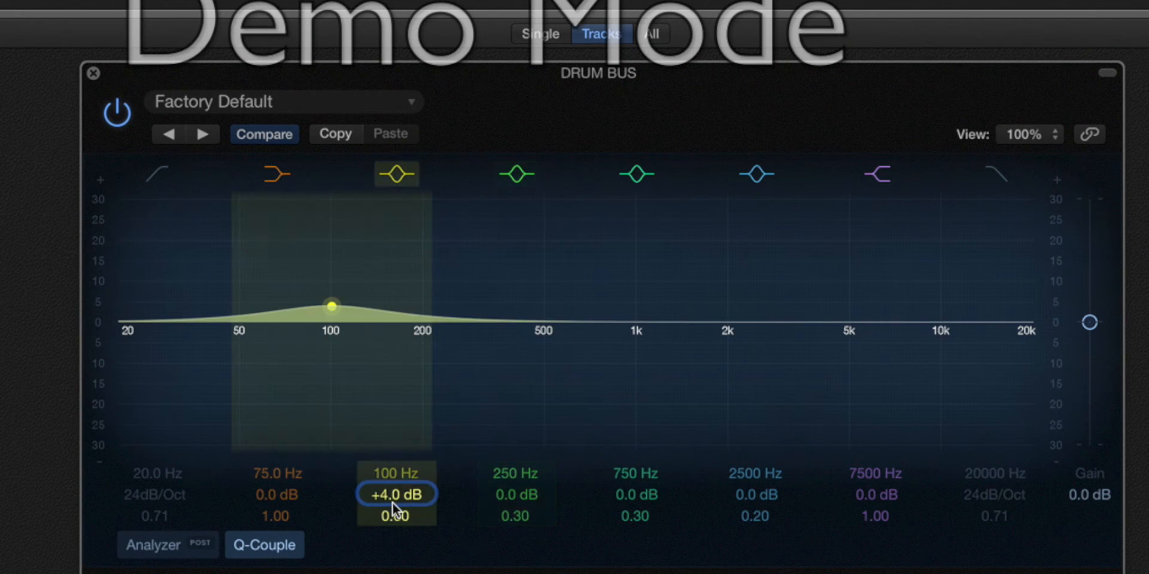
drag(396, 515, 401, 502)
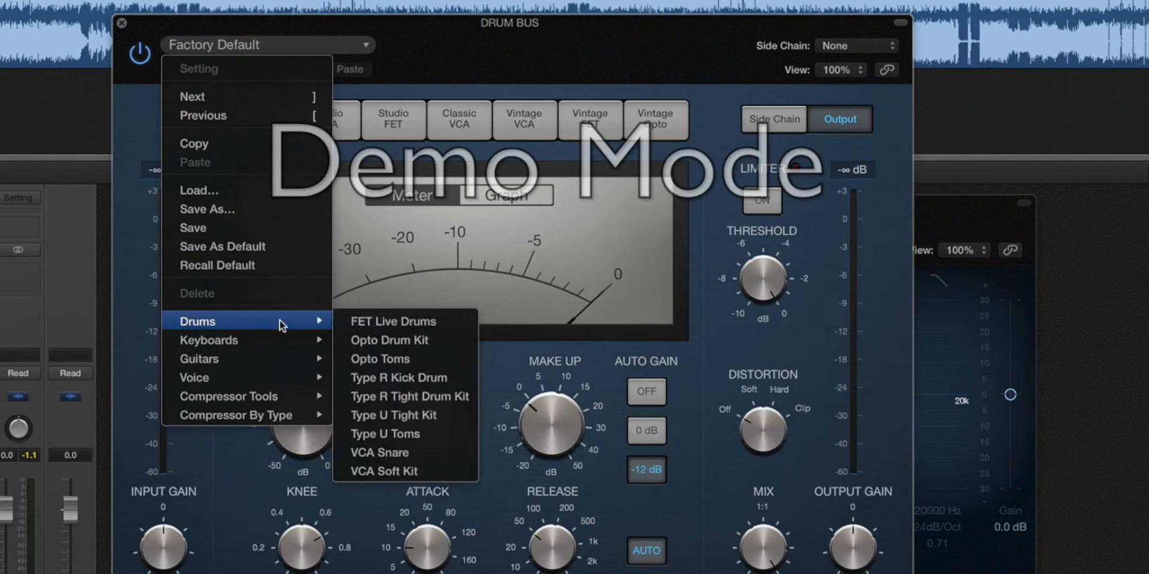
mouse_move(378, 330)
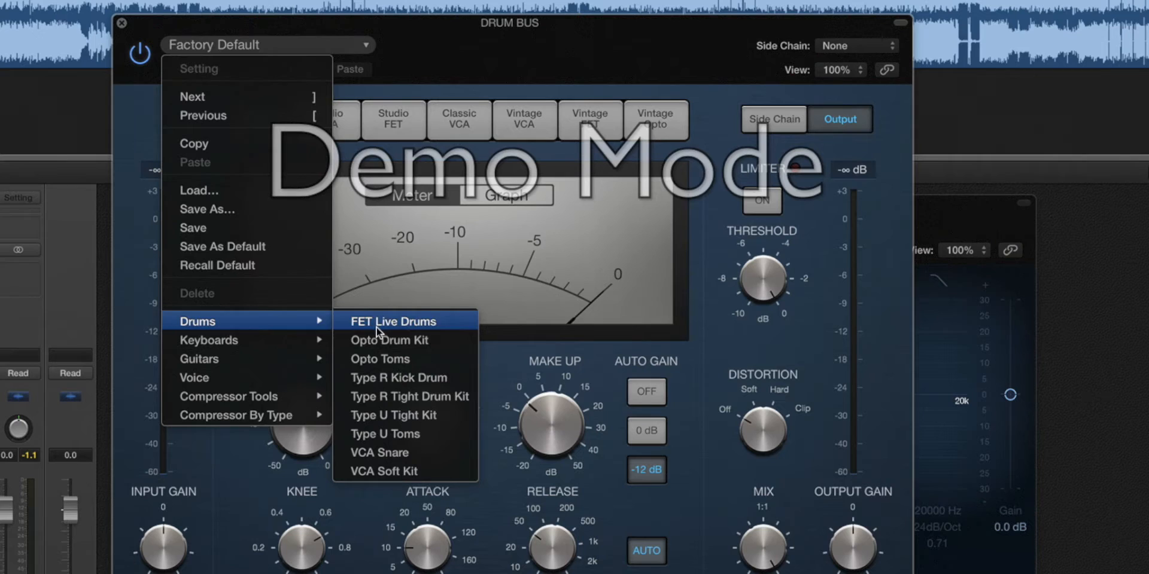
mouse_move(408, 397)
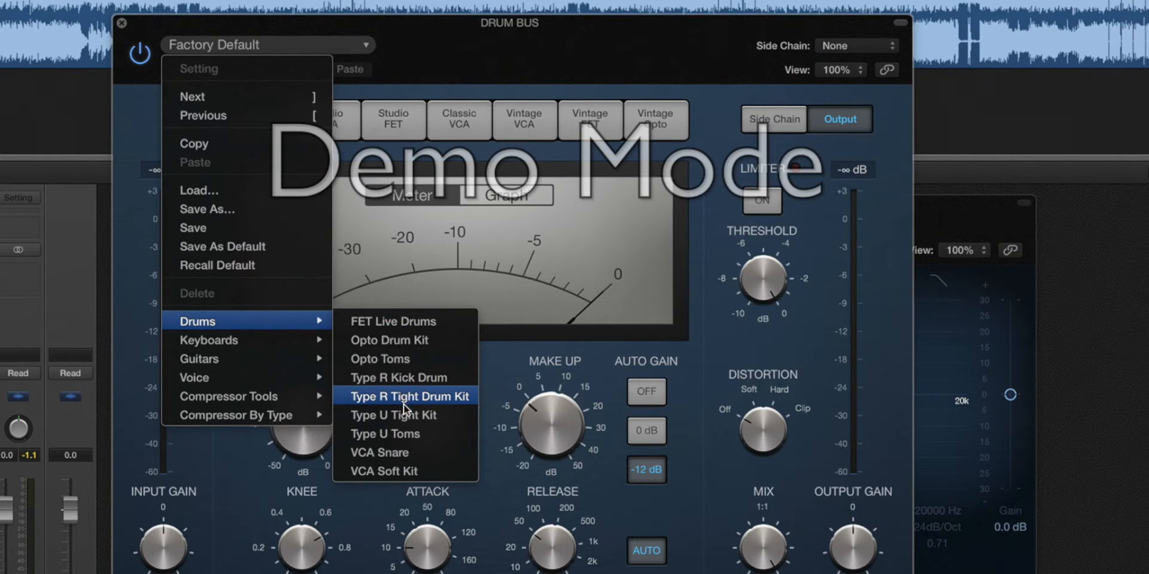
Step: Load the Type R Tight Drum Kit preset and lower the threshold to around -14 dB and below
click(407, 396)
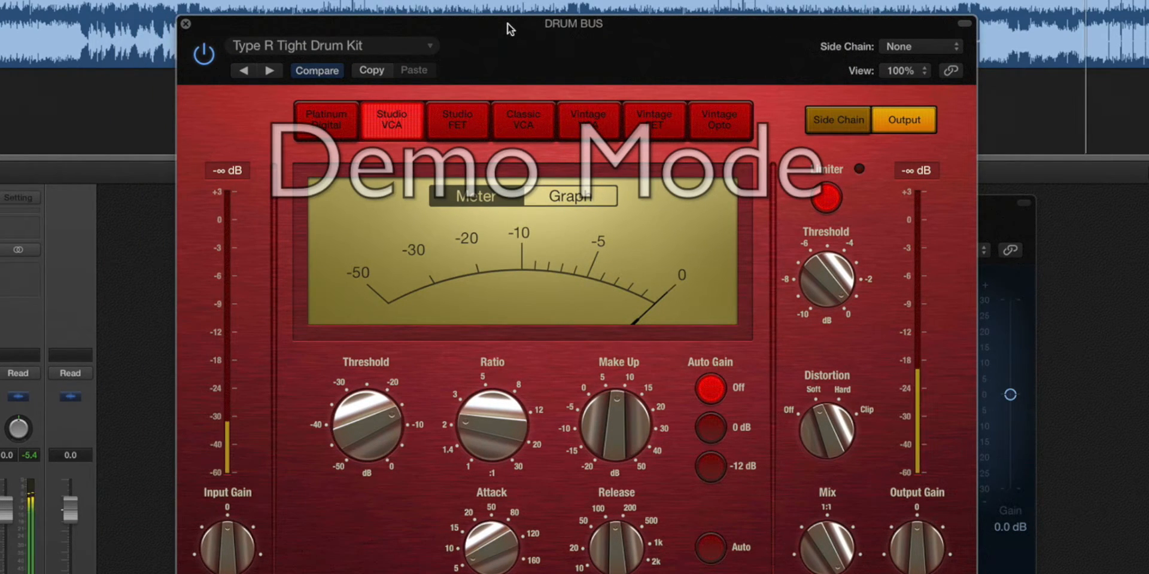
drag(374, 417, 380, 411)
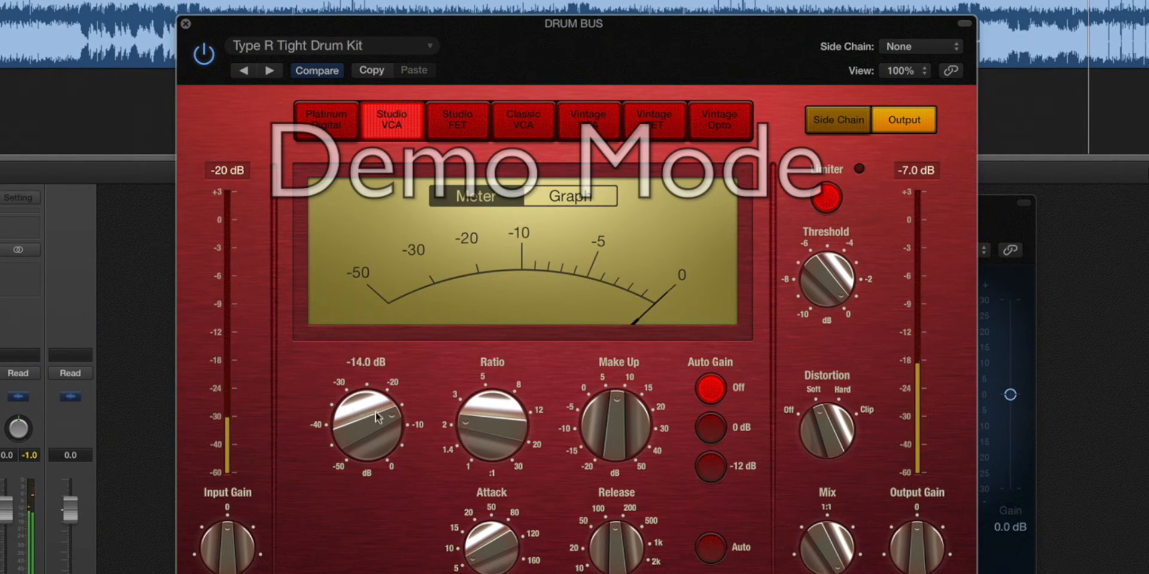
drag(366, 417, 352, 455)
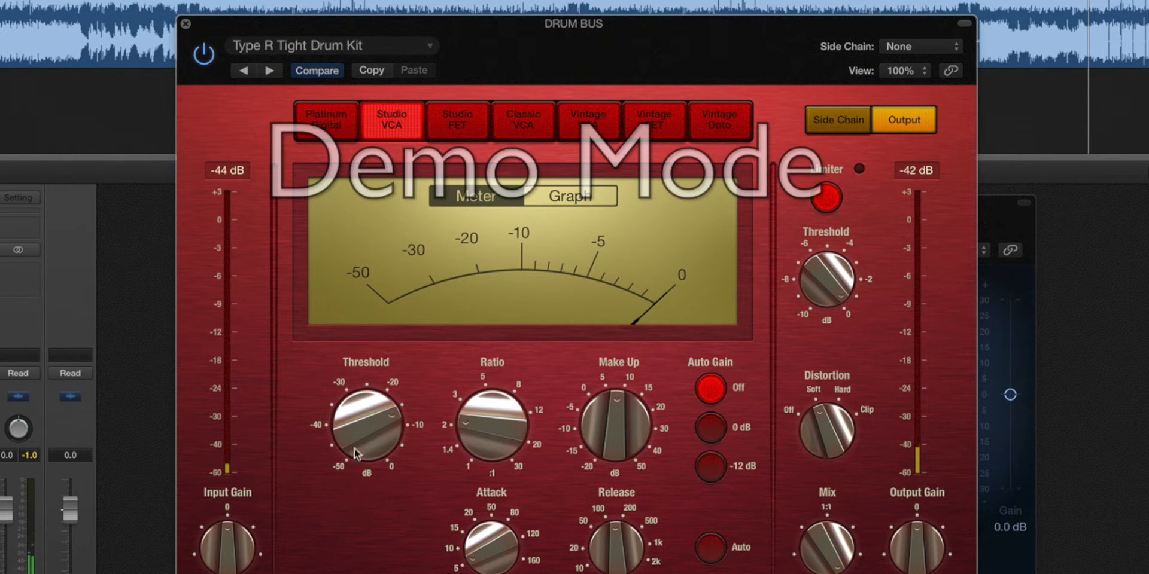
drag(367, 425, 359, 411)
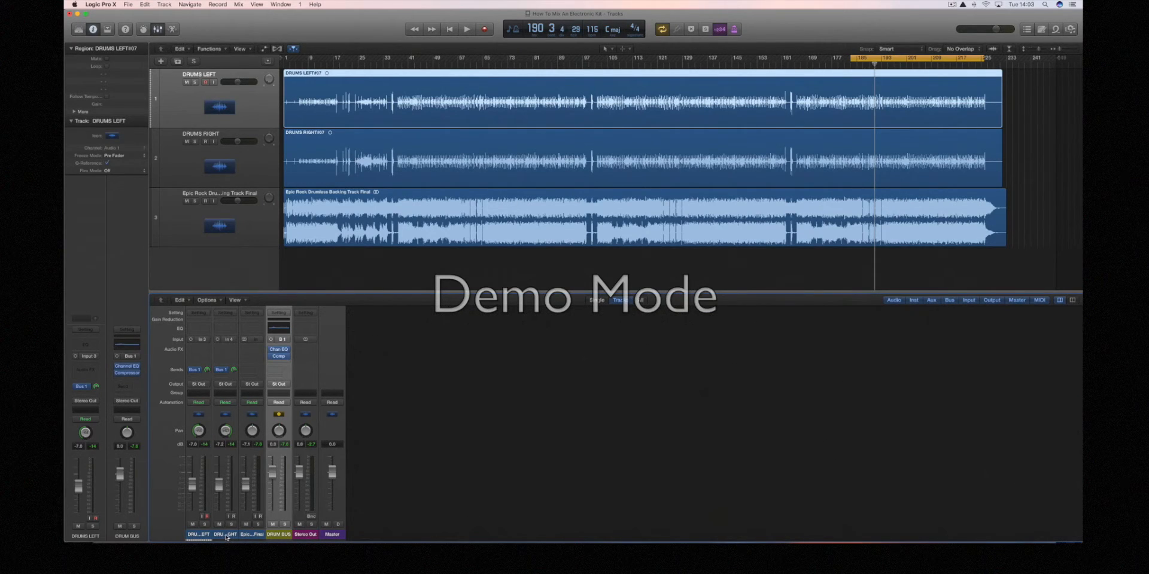
click(227, 534)
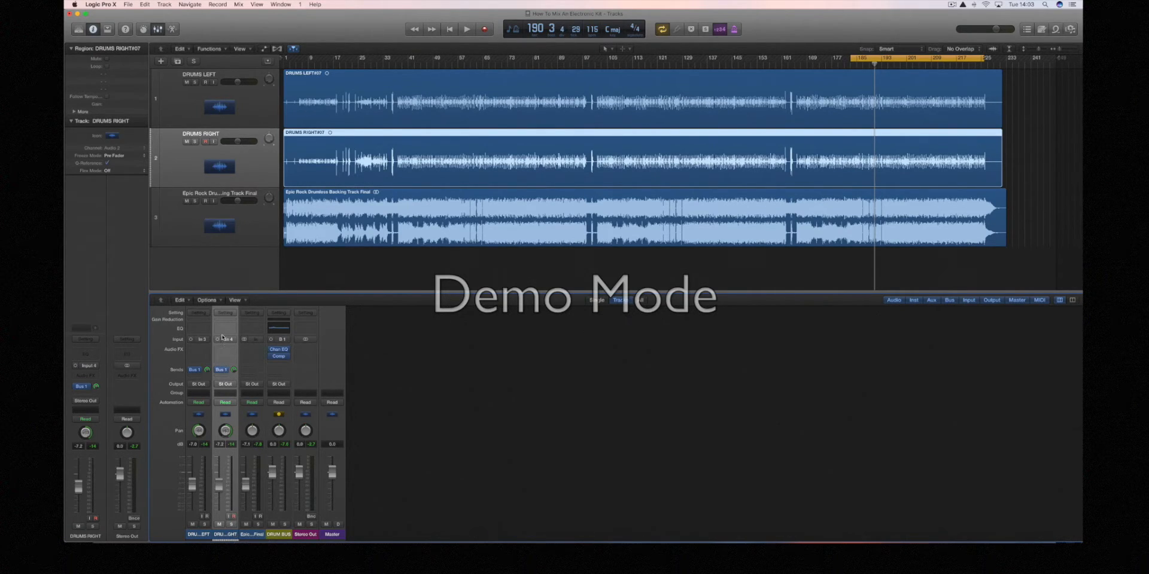
mouse_move(225, 331)
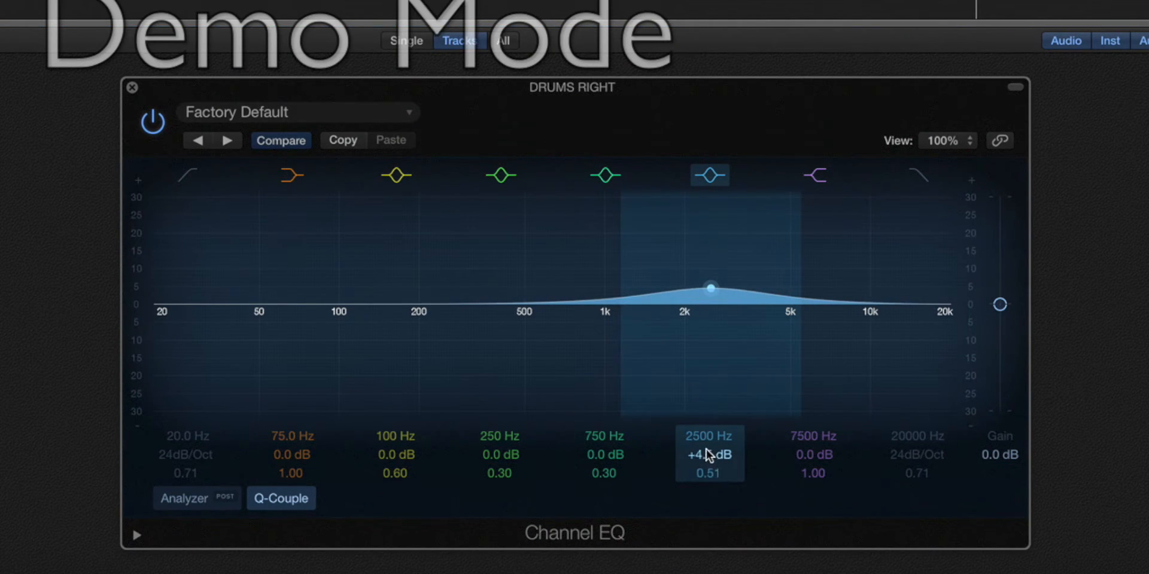
Step: Boost a band heavily and sweep it from 2.5 kHz up through 7 kHz, settling at 6 kHz
drag(710, 286, 710, 257)
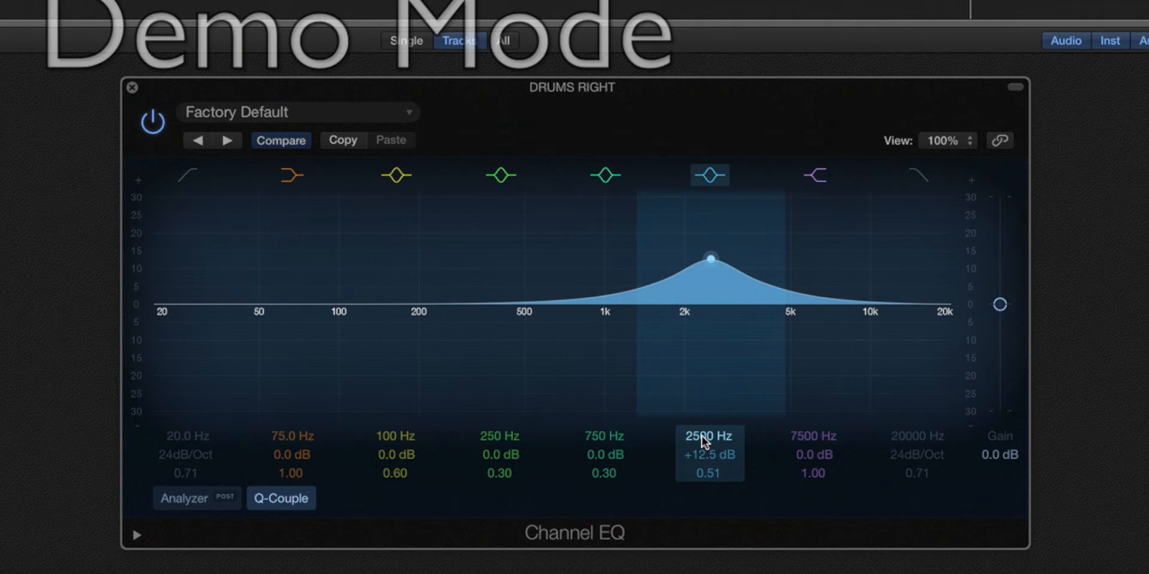
drag(711, 256, 778, 259)
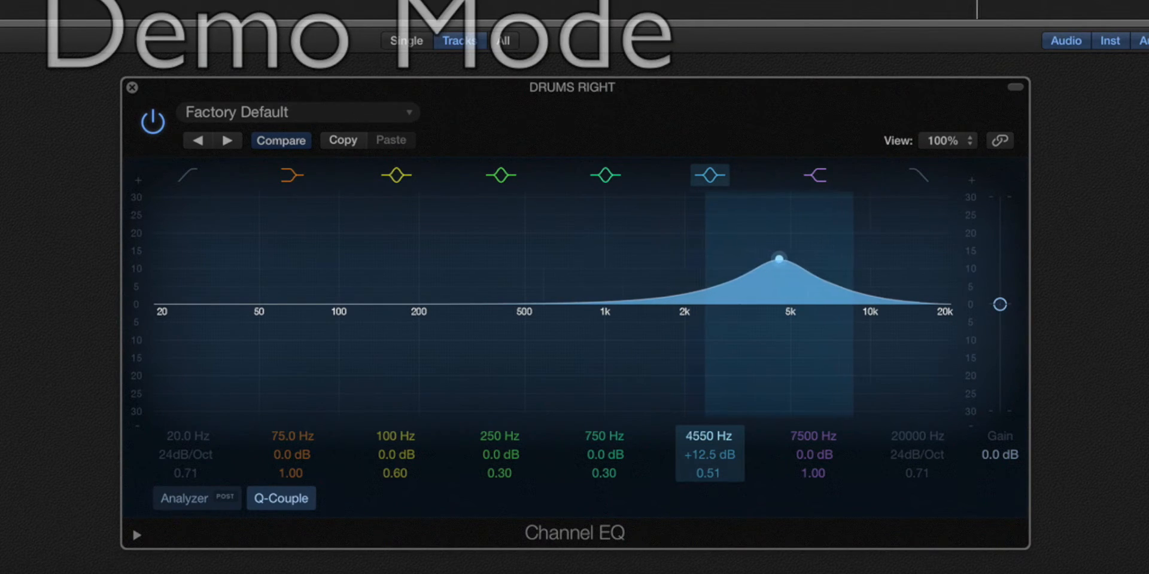
drag(777, 259, 785, 258)
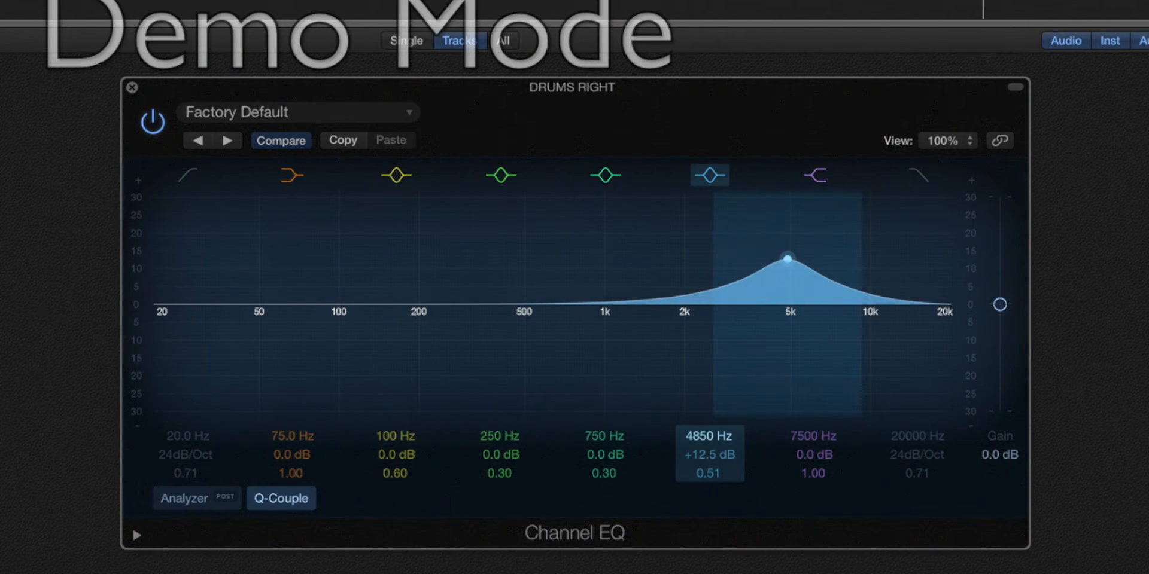
drag(785, 257, 794, 253)
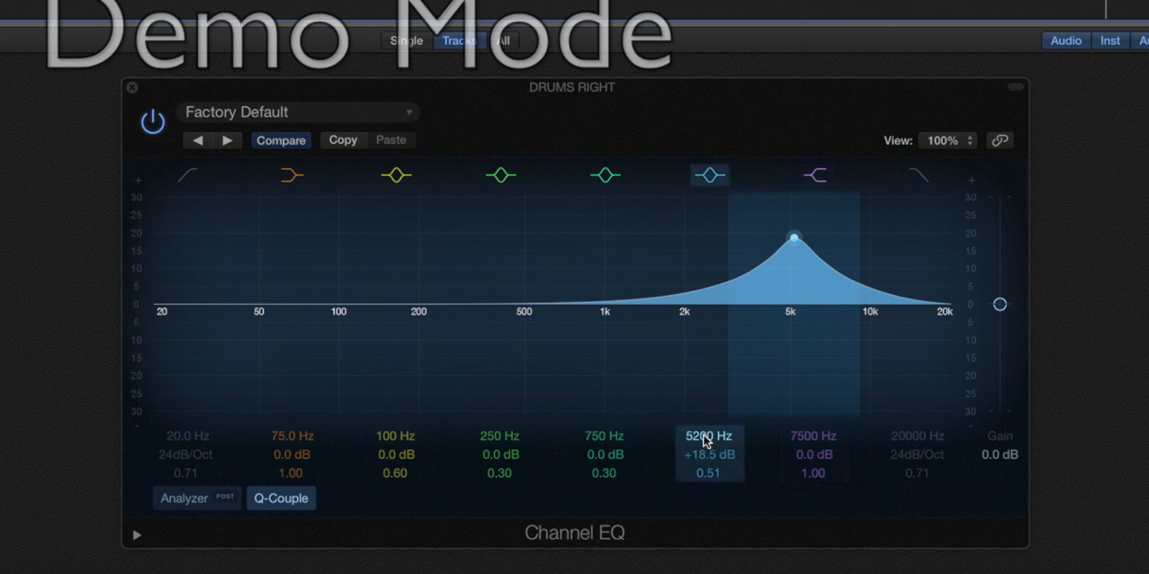
drag(794, 236, 828, 236)
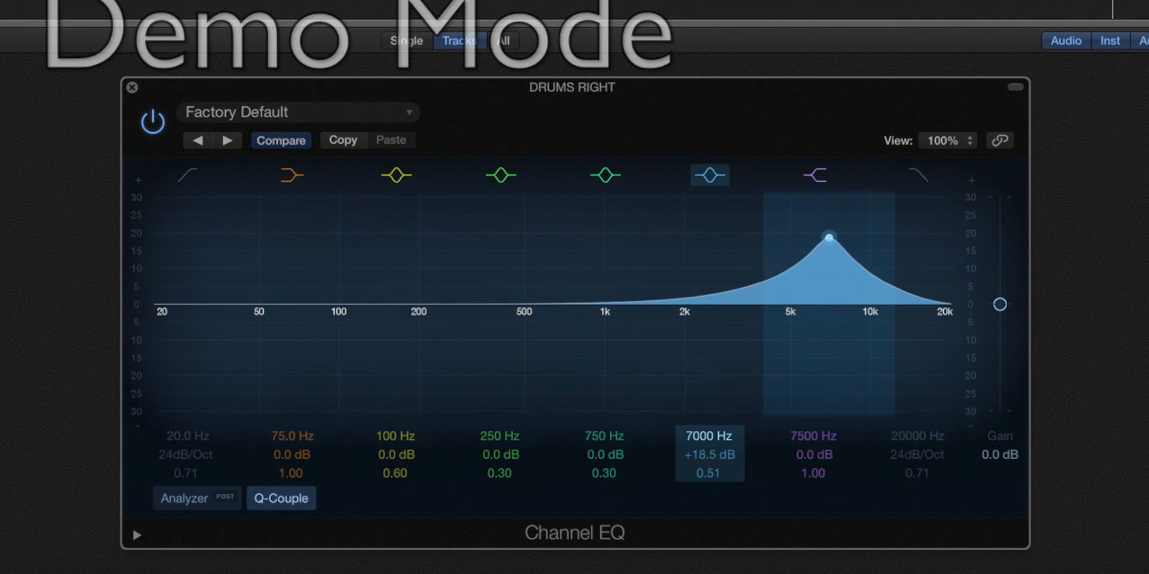
drag(828, 236, 818, 236)
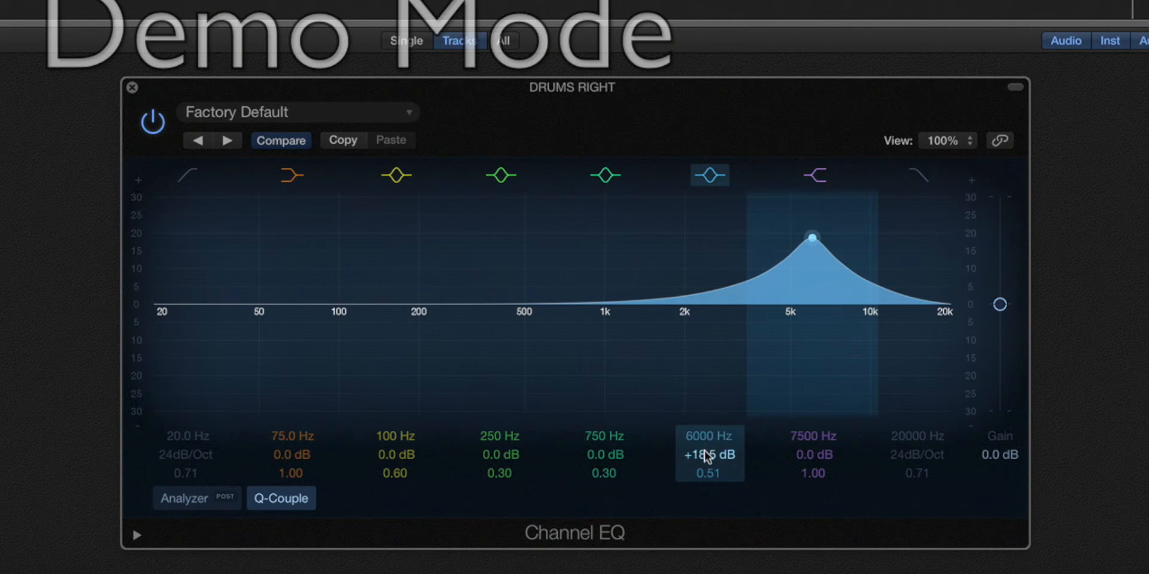
drag(810, 235, 811, 299)
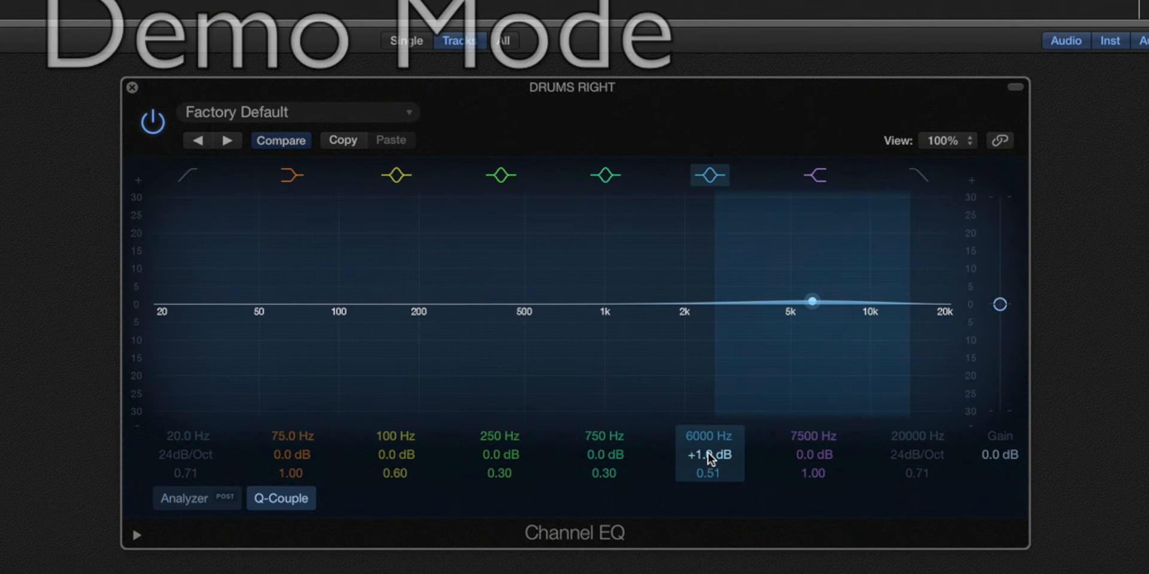
Step: Try the 6 kHz band at +1 to +7.5 dB, flat, and an 11 dB cut, returning to +3 dB
drag(812, 300, 811, 282)
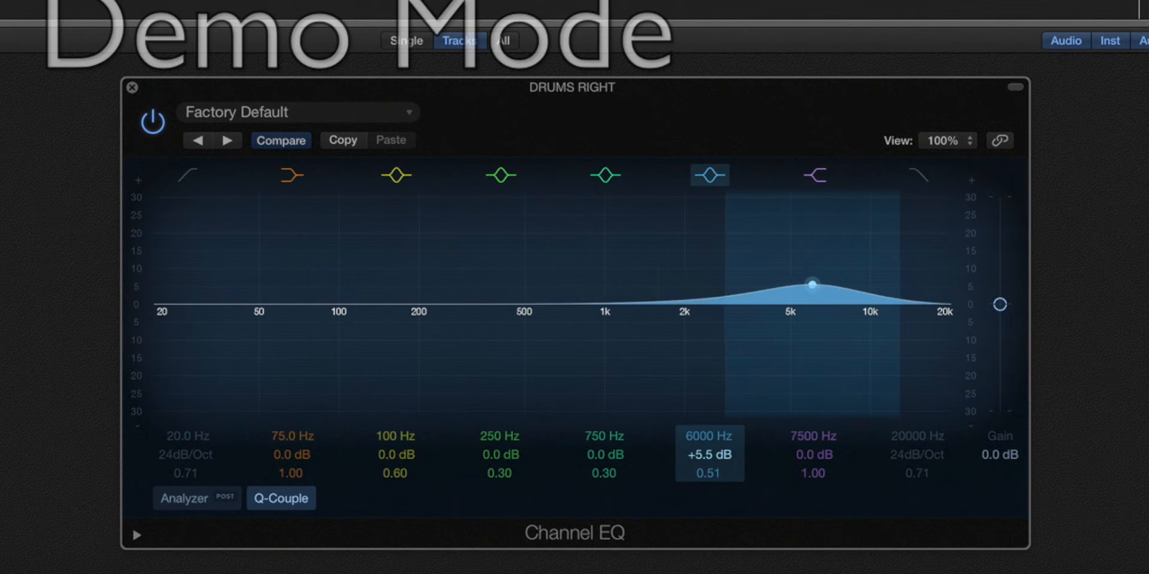
drag(812, 284, 811, 277)
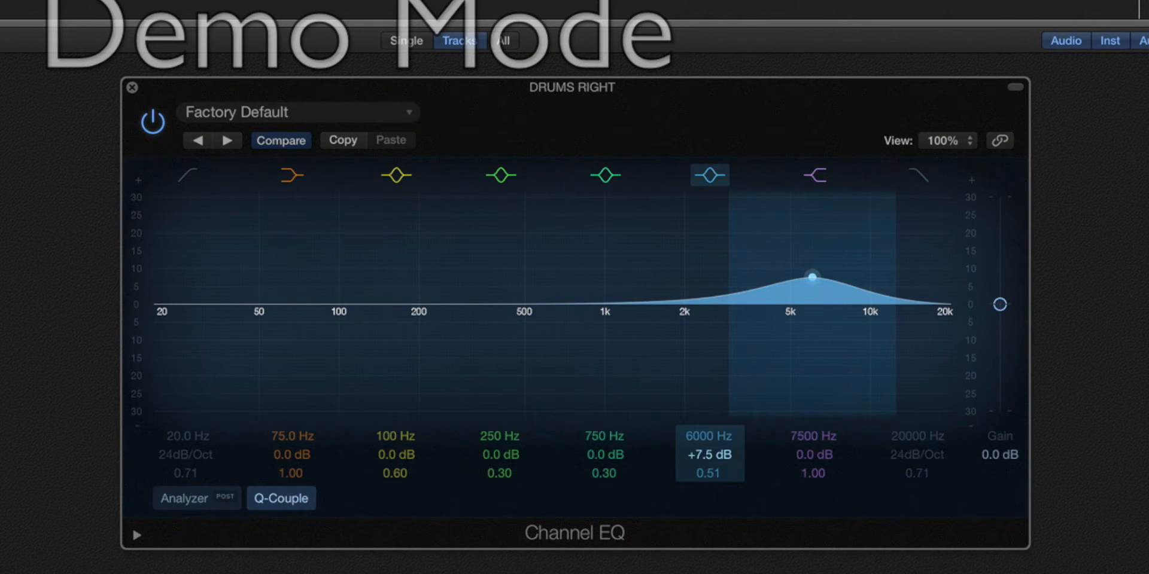
drag(813, 277, 814, 268)
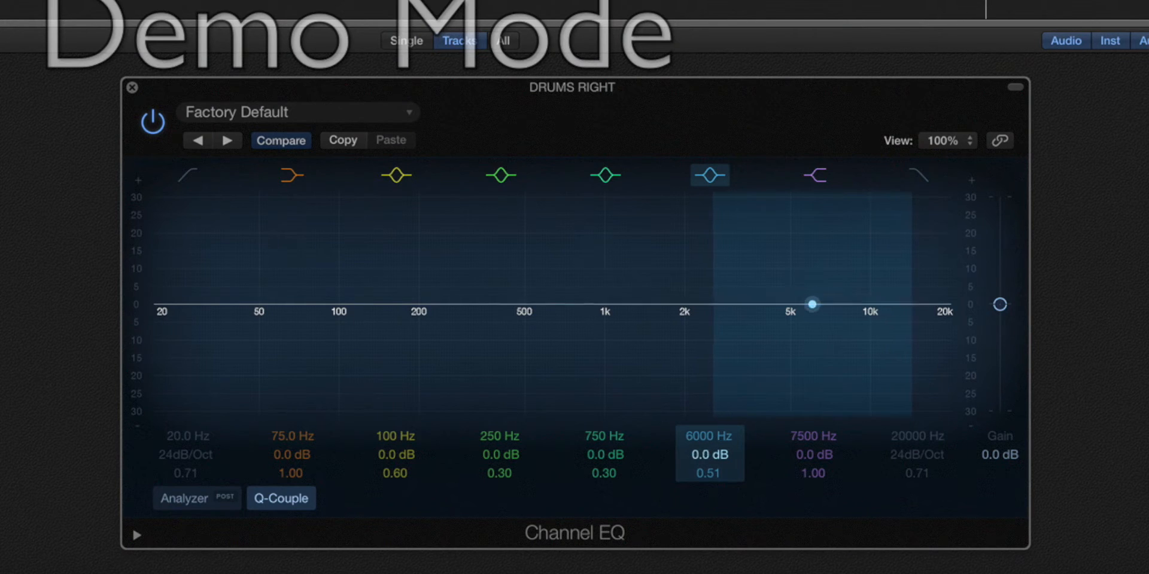
drag(813, 305, 813, 344)
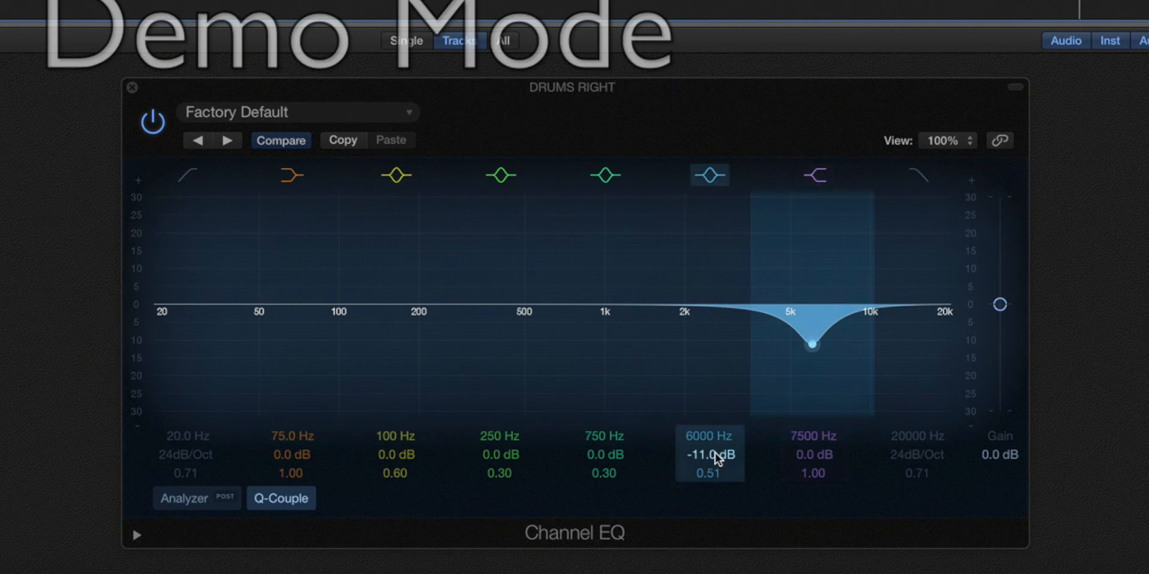
drag(811, 346, 811, 292)
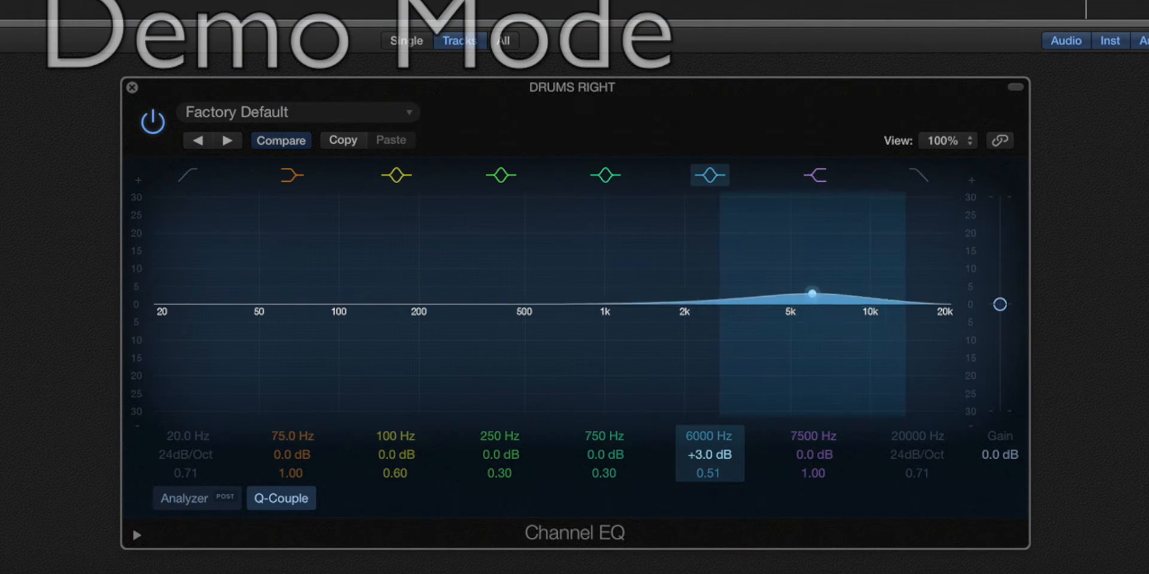
drag(811, 292, 811, 262)
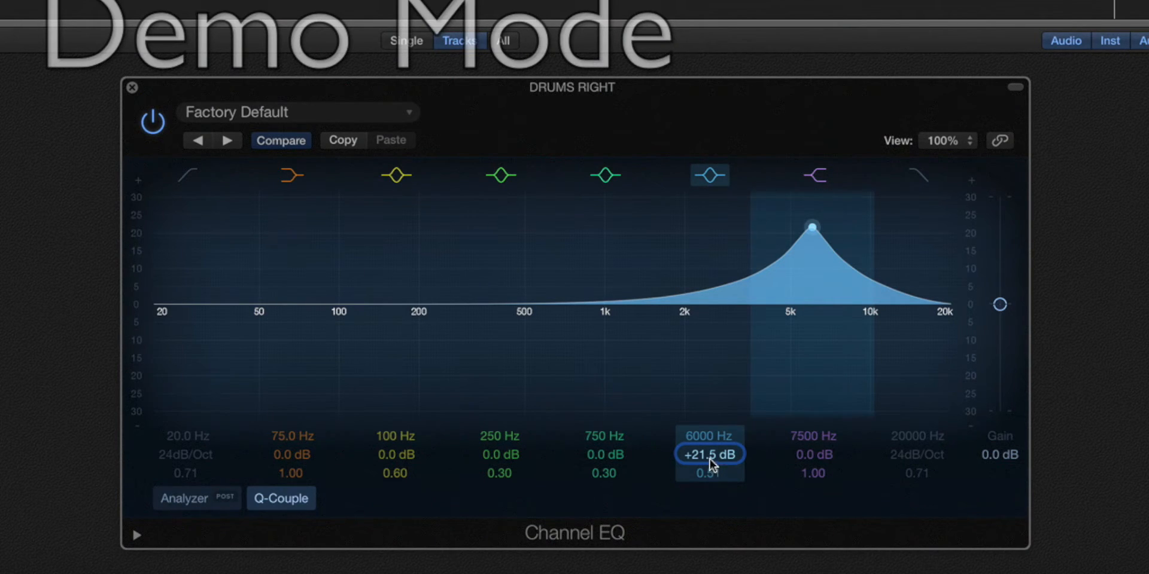
Step: Settle the 6 kHz band at about +3 dB and return to the main mix view
drag(812, 226, 811, 296)
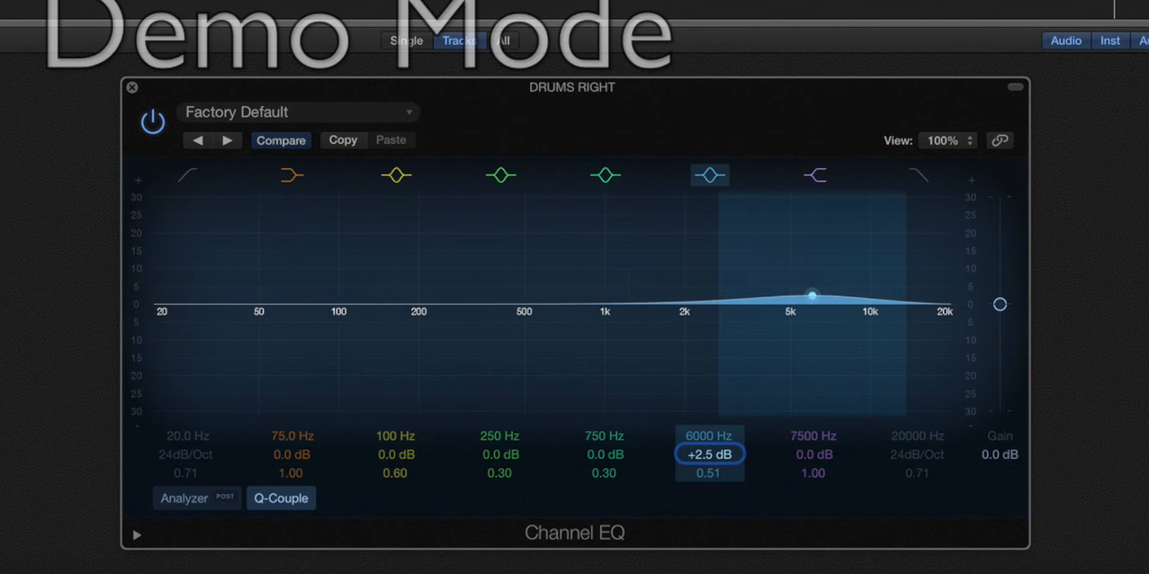
drag(814, 295, 813, 289)
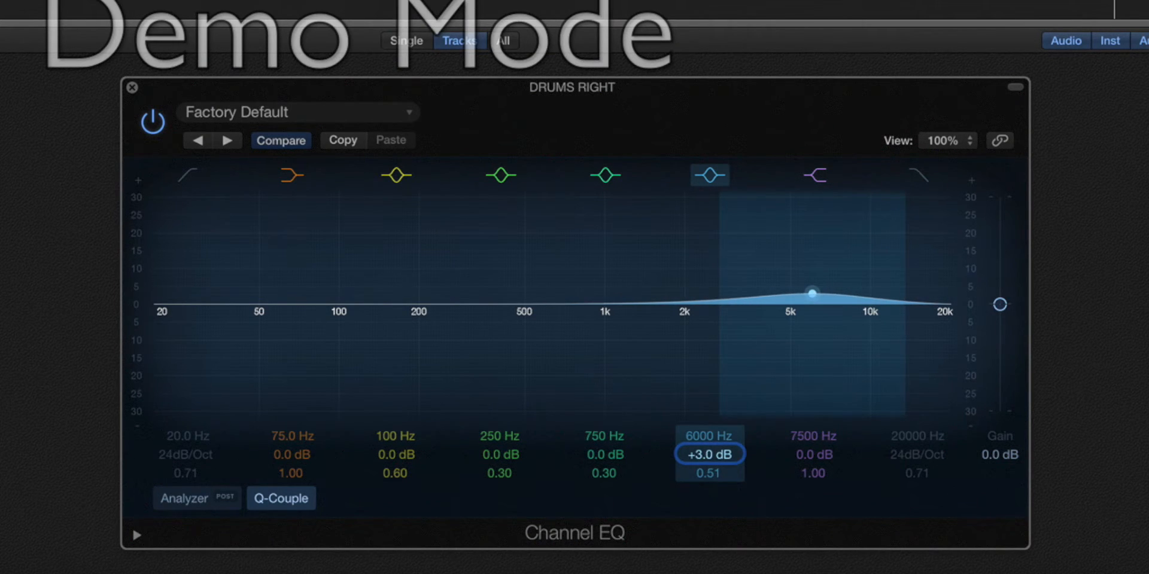
mouse_move(708, 475)
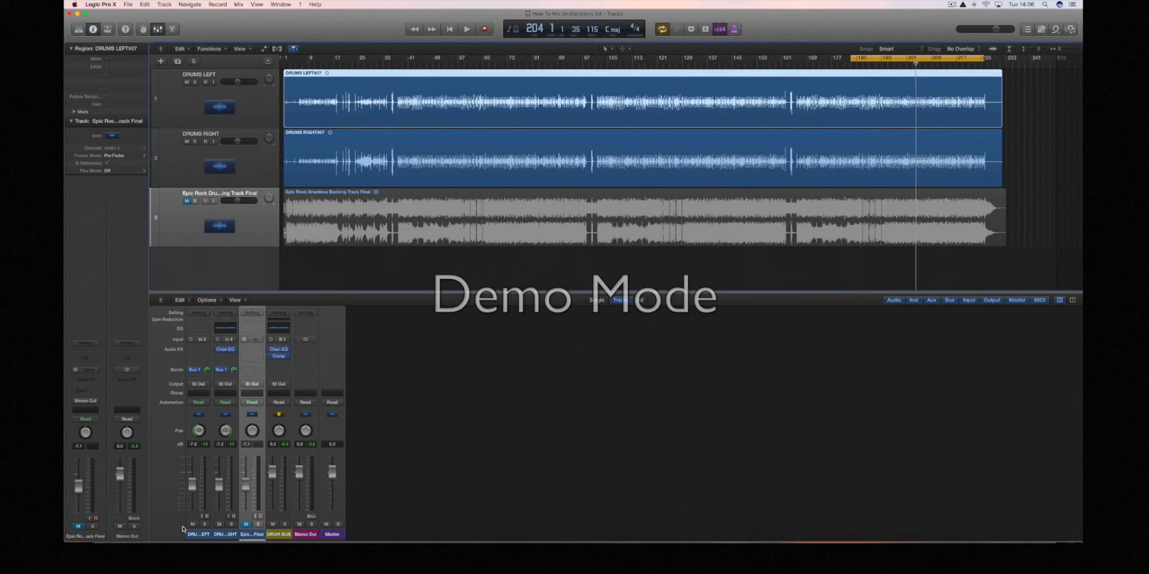
click(194, 533)
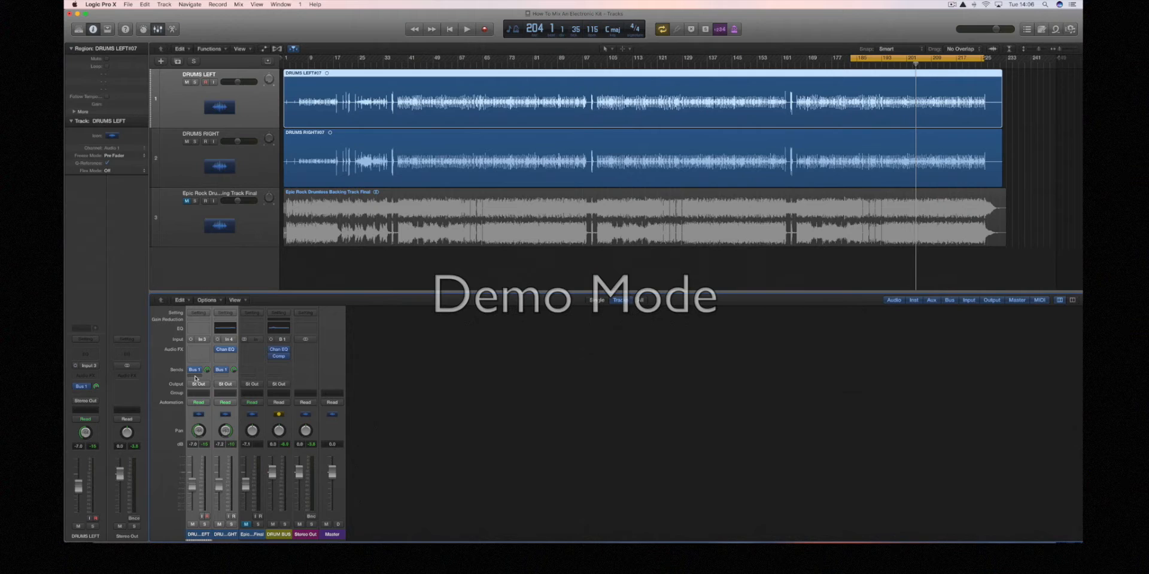
Step: Send the drum track to Bus 2, rename the new aux DRUM REVERB and add a Channel EQ
click(194, 370)
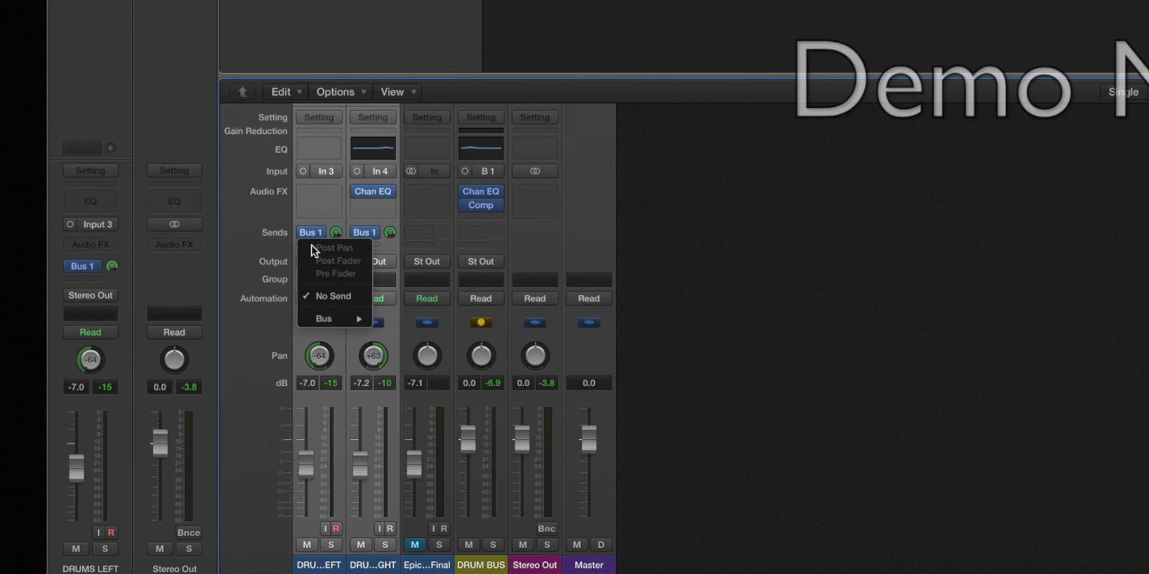
mouse_move(323, 319)
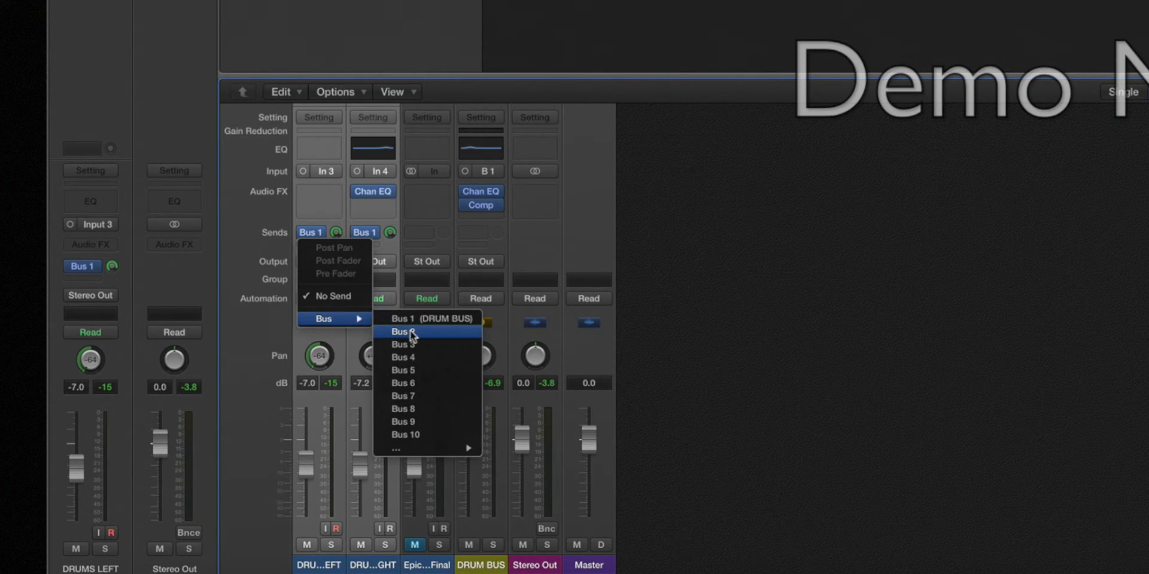
click(402, 331)
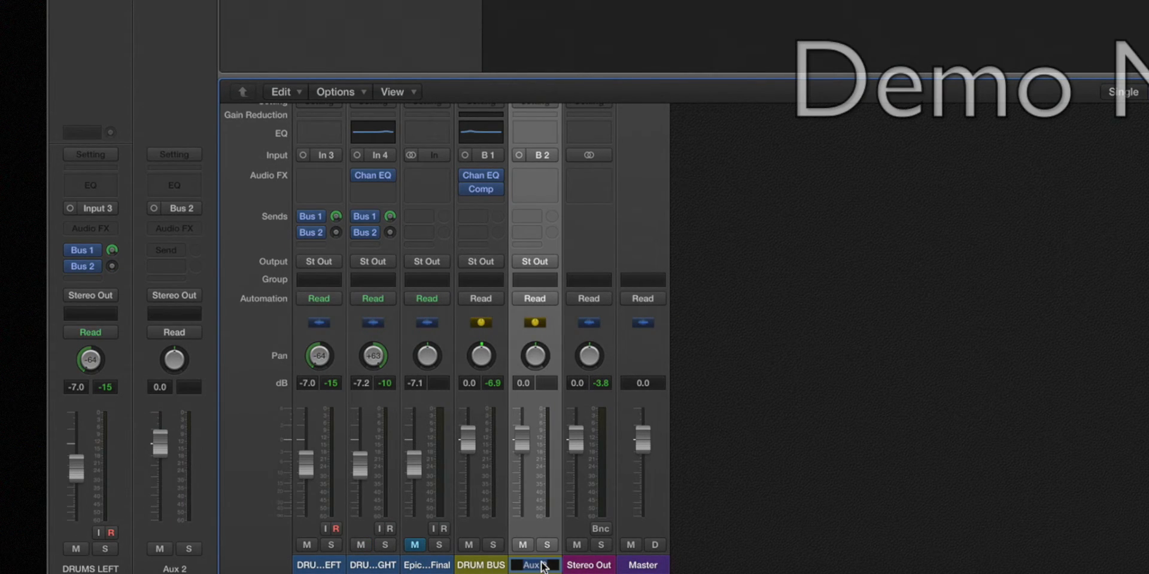
double_click(531, 564)
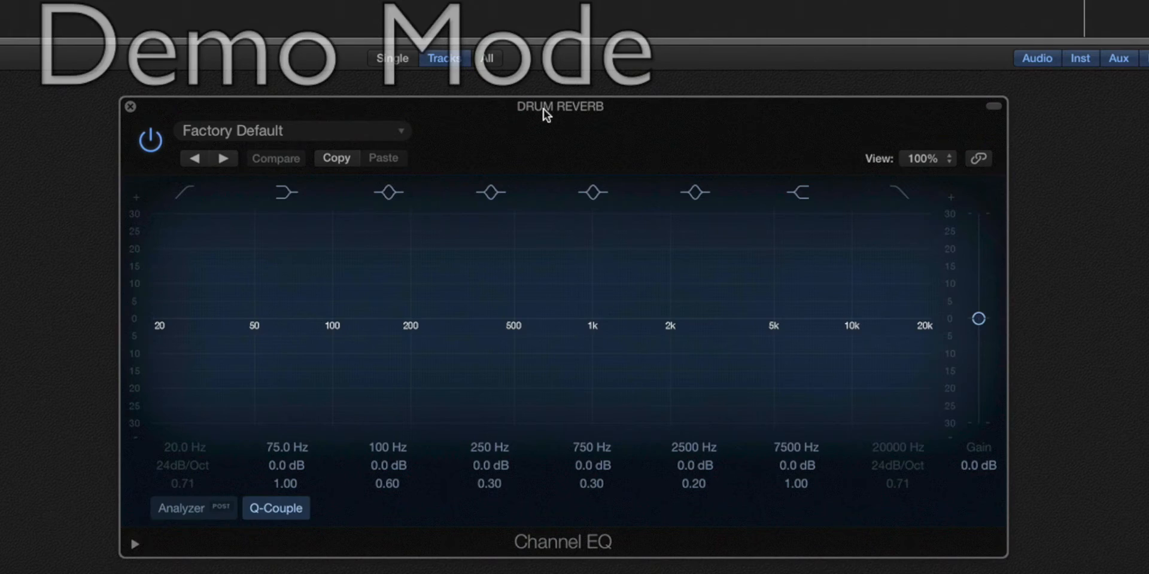
click(388, 192)
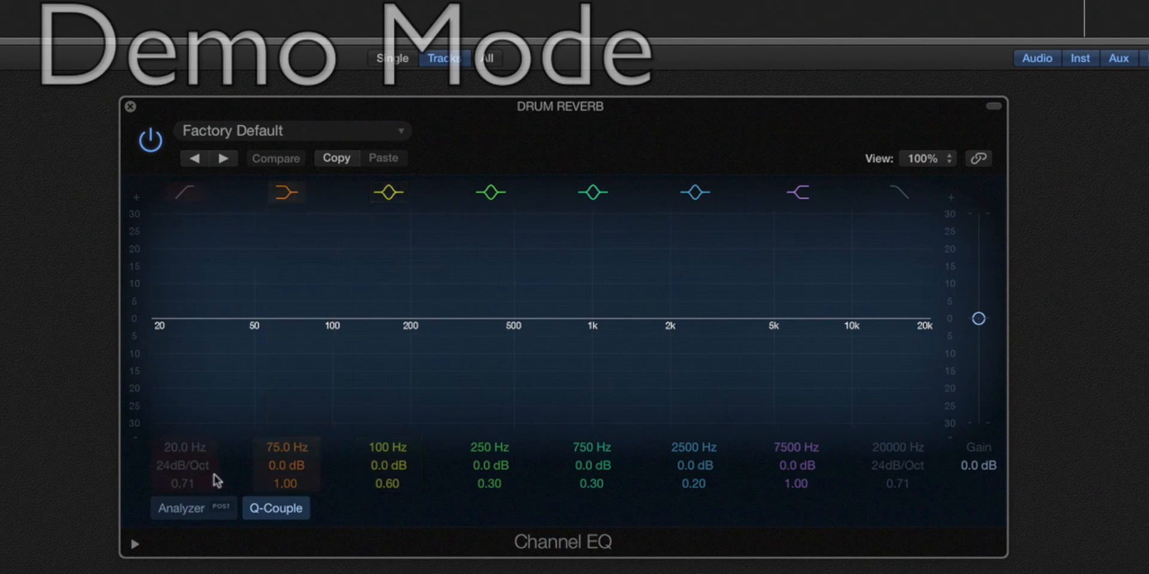
Step: Enable the low-cut band and raise it through 150 and 235 Hz to about 250 Hz
click(184, 191)
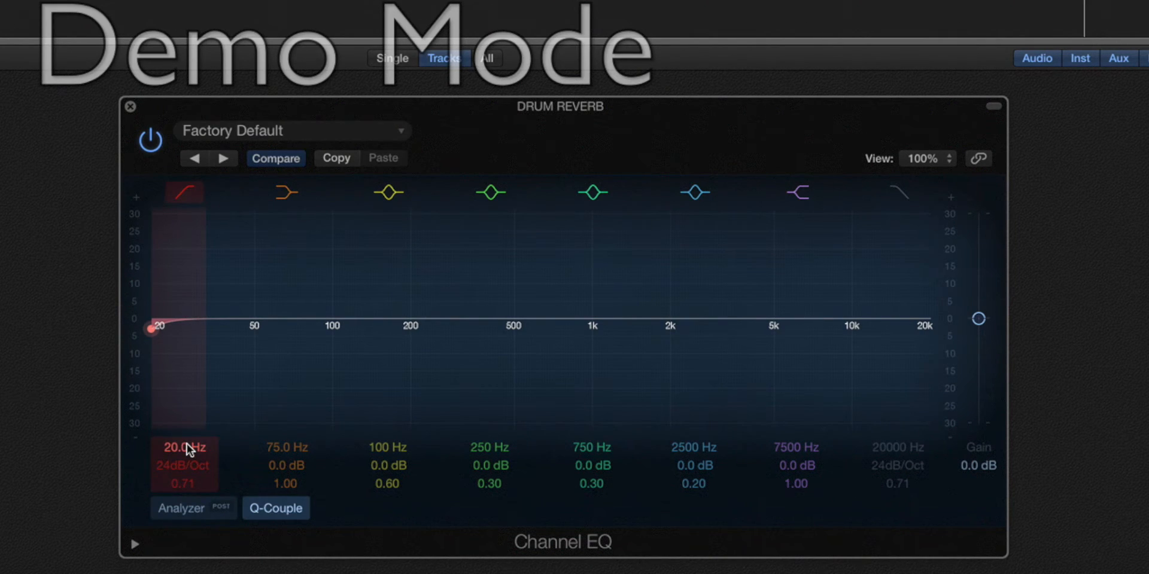
drag(152, 328, 376, 330)
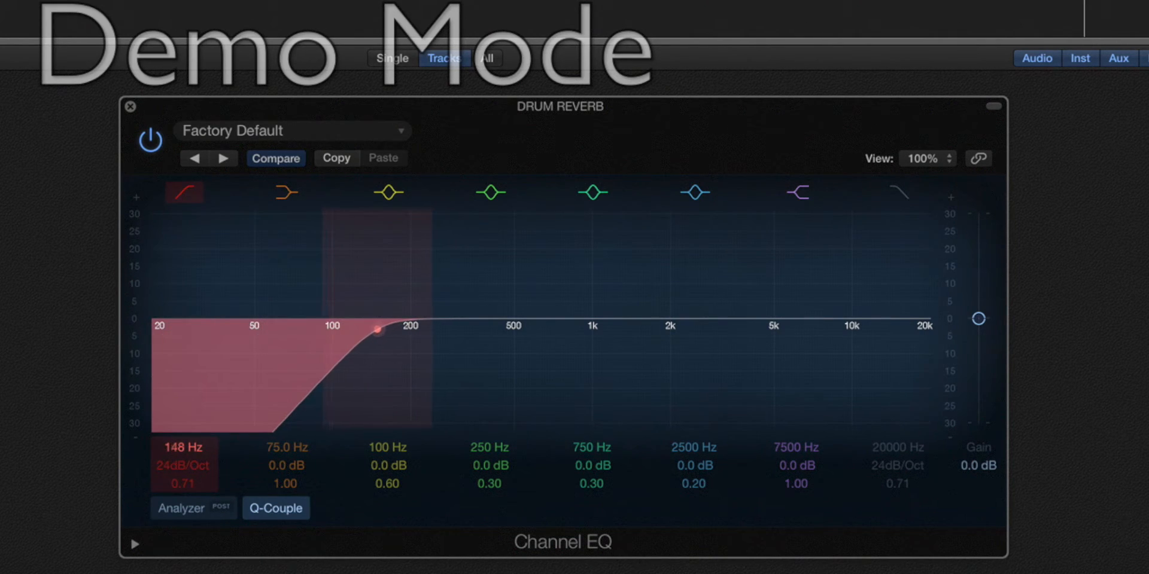
drag(376, 330, 429, 330)
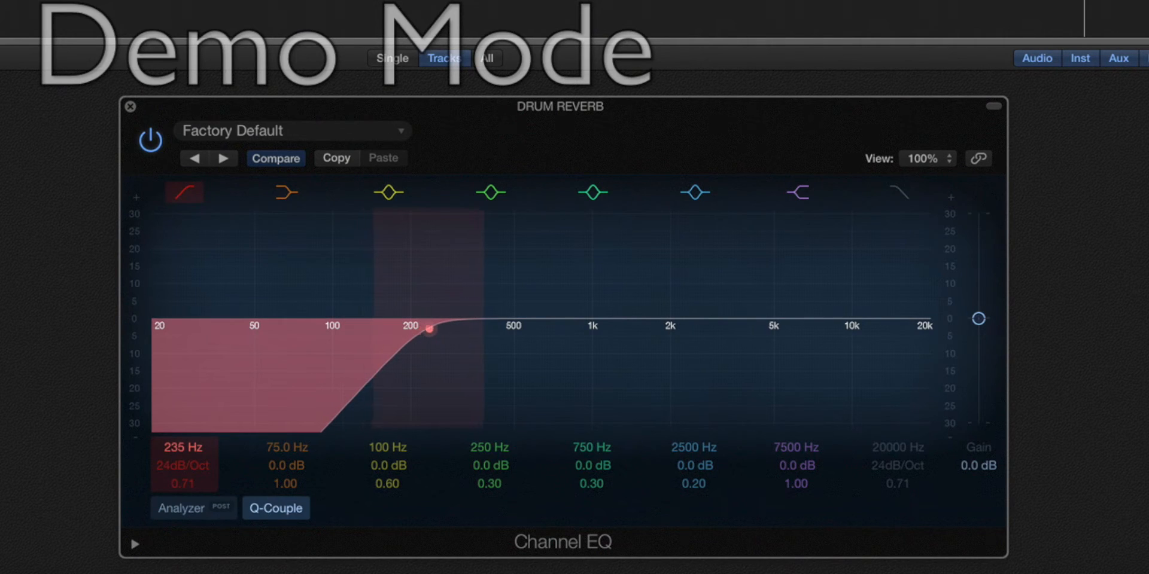
drag(429, 330, 434, 328)
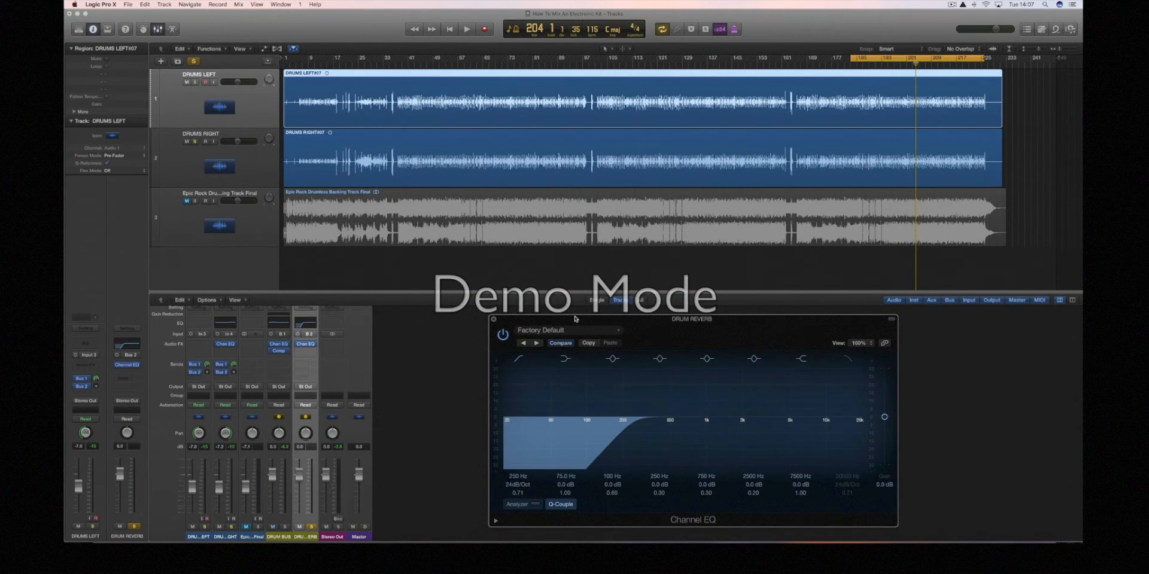
Step: Play and stop the session to audition the high-passed reverb bus
click(465, 29)
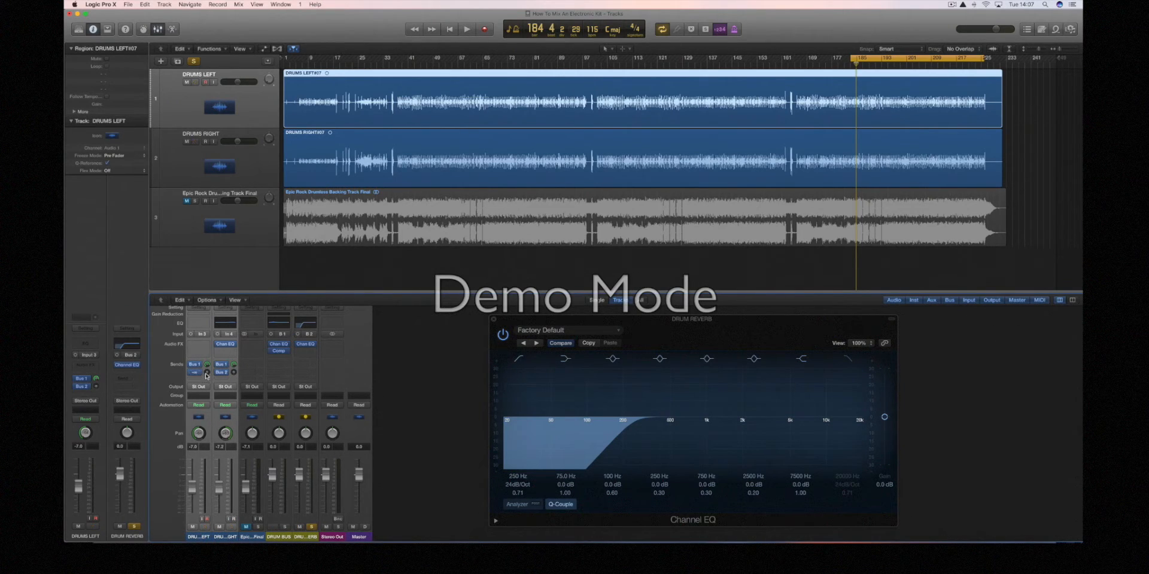
click(465, 29)
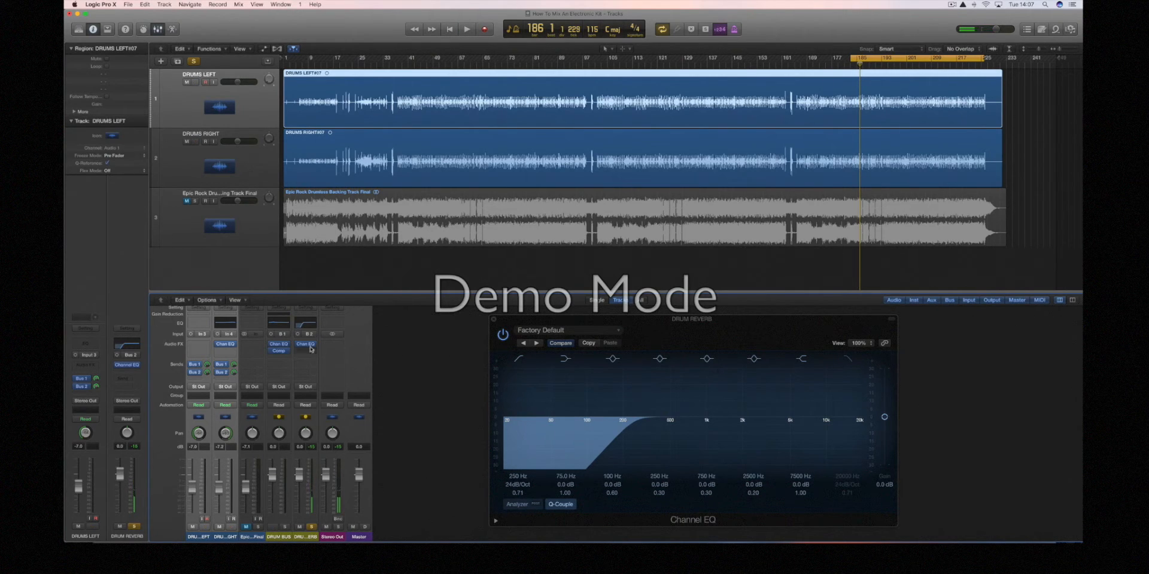
Step: Insert Space Designer with the 1.3s Medium Hall preset and set Rev to about -8.8 dB
click(305, 343)
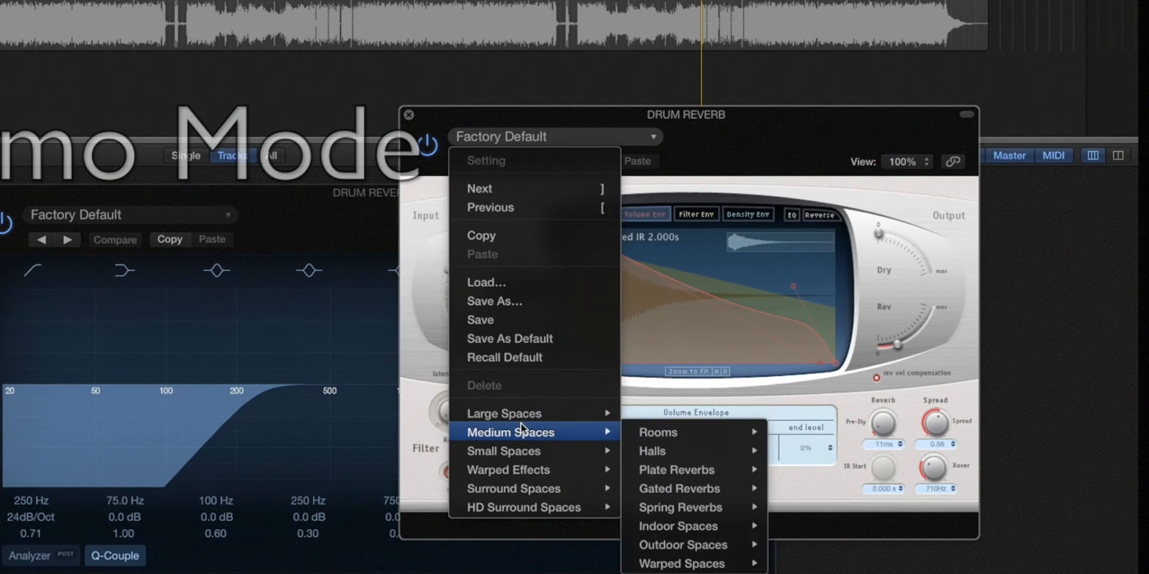
mouse_move(663, 452)
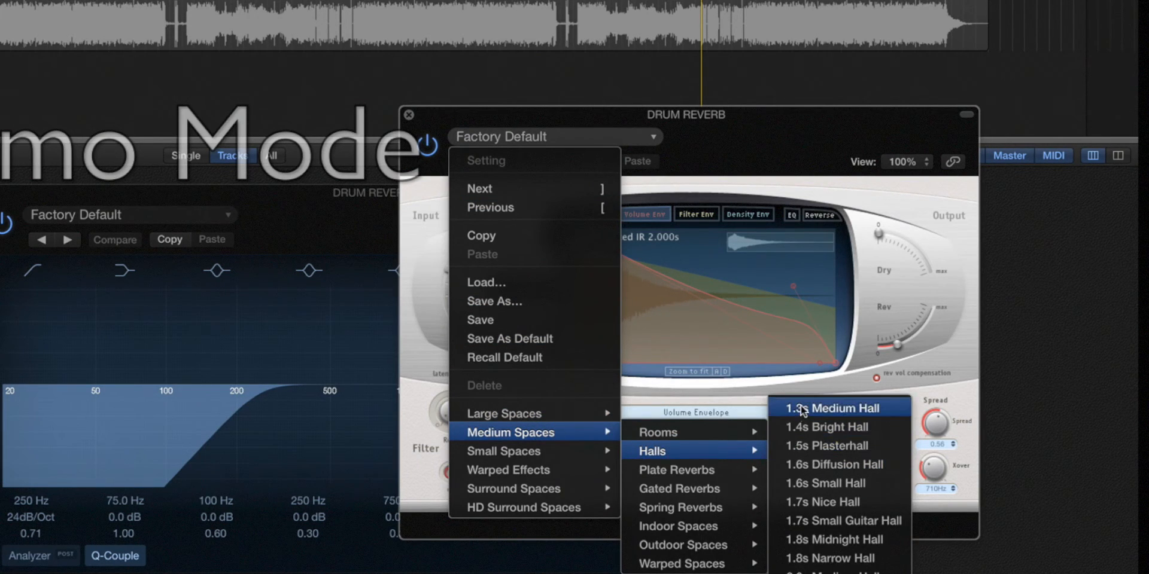
click(806, 410)
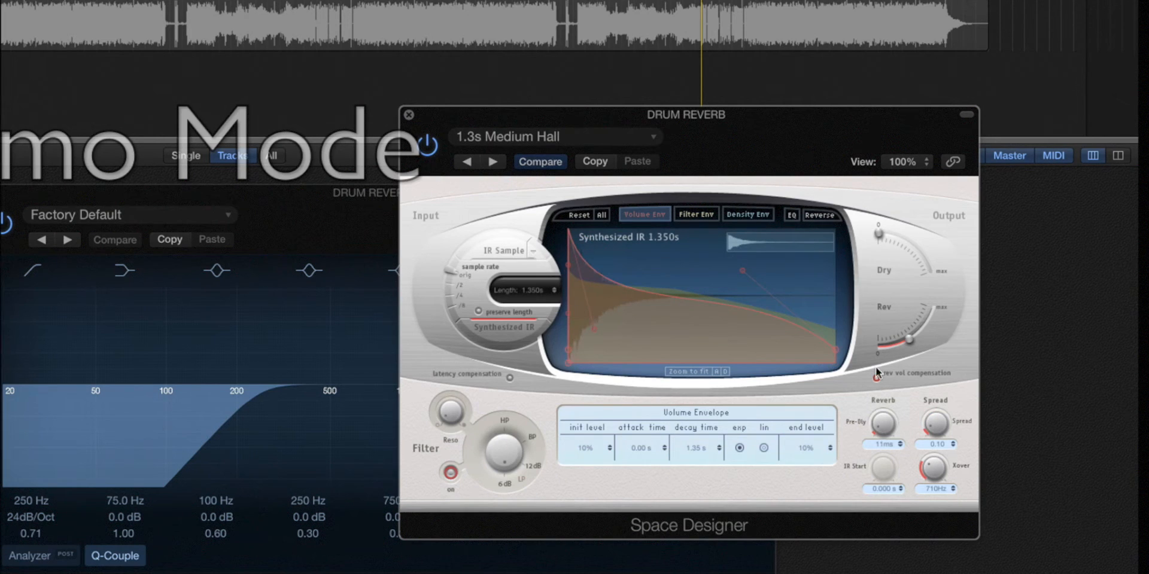
mouse_move(704, 323)
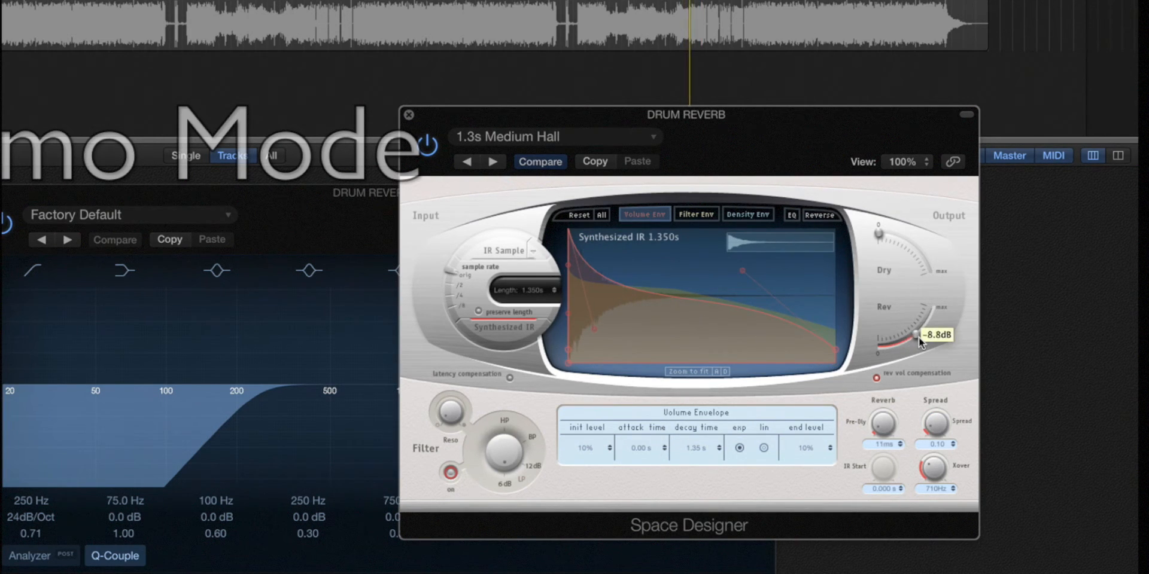
drag(919, 341, 936, 335)
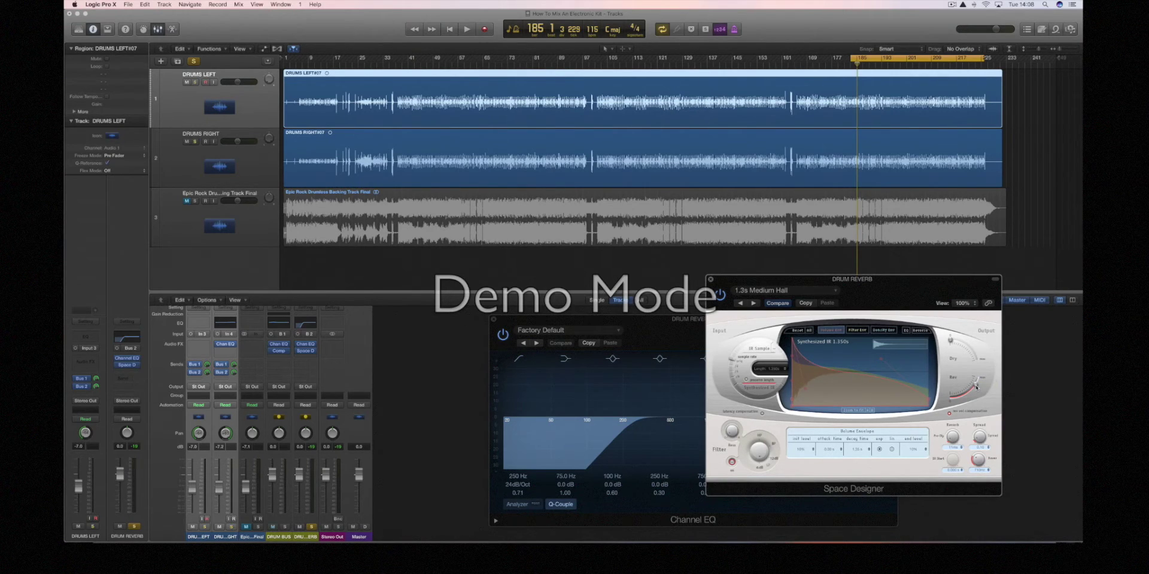
Step: Unmute the backing track so the full mix plays with the drums
click(464, 28)
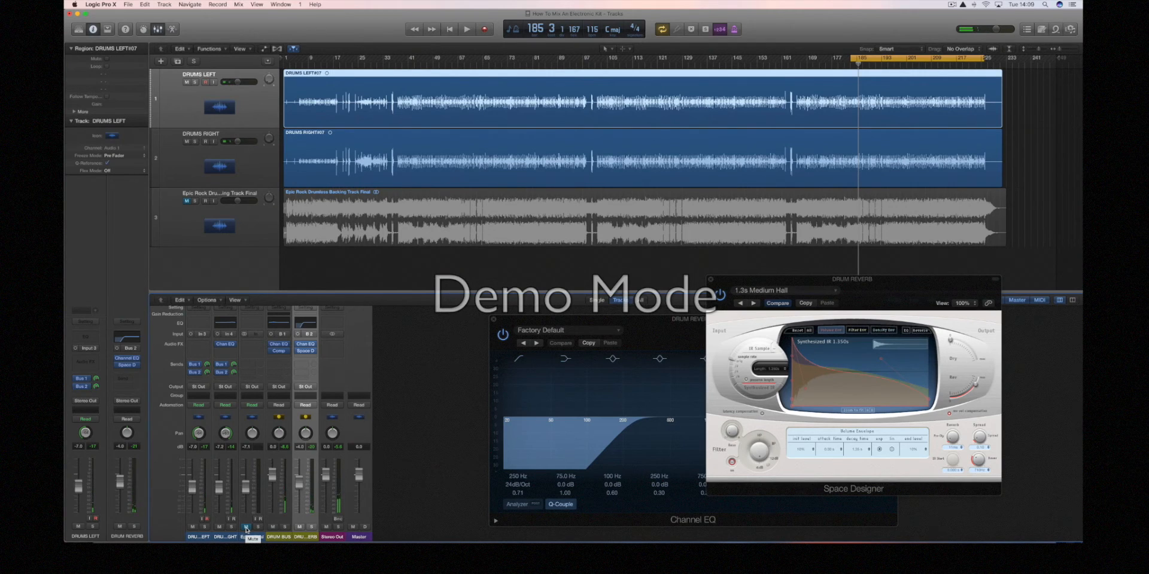
click(465, 29)
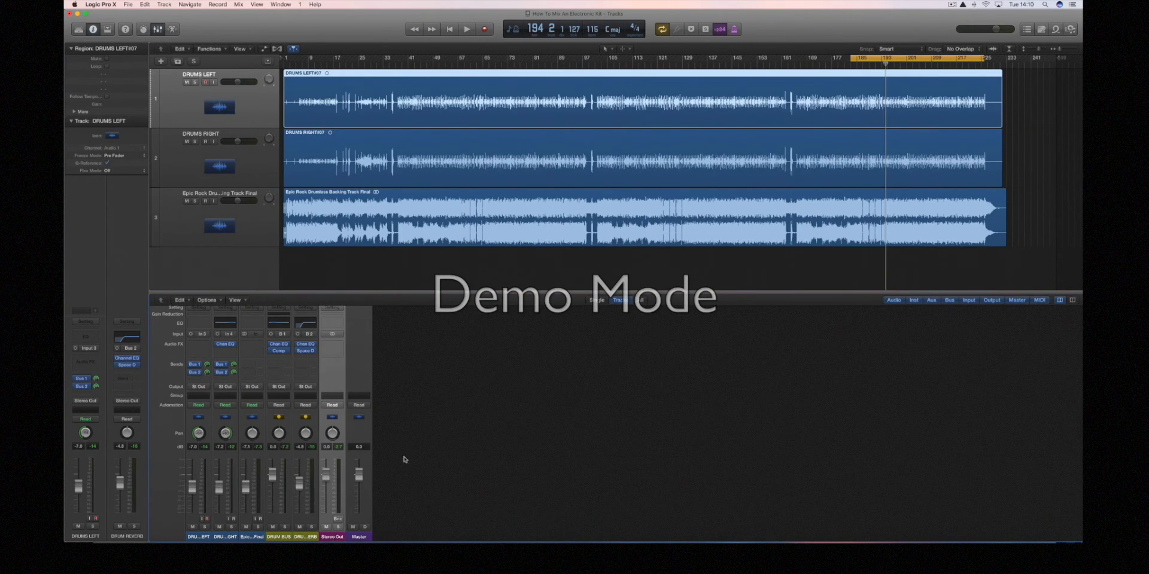
Step: Insert the Slate Digital limiter on Stereo Out and raise its Gain during playback
click(333, 345)
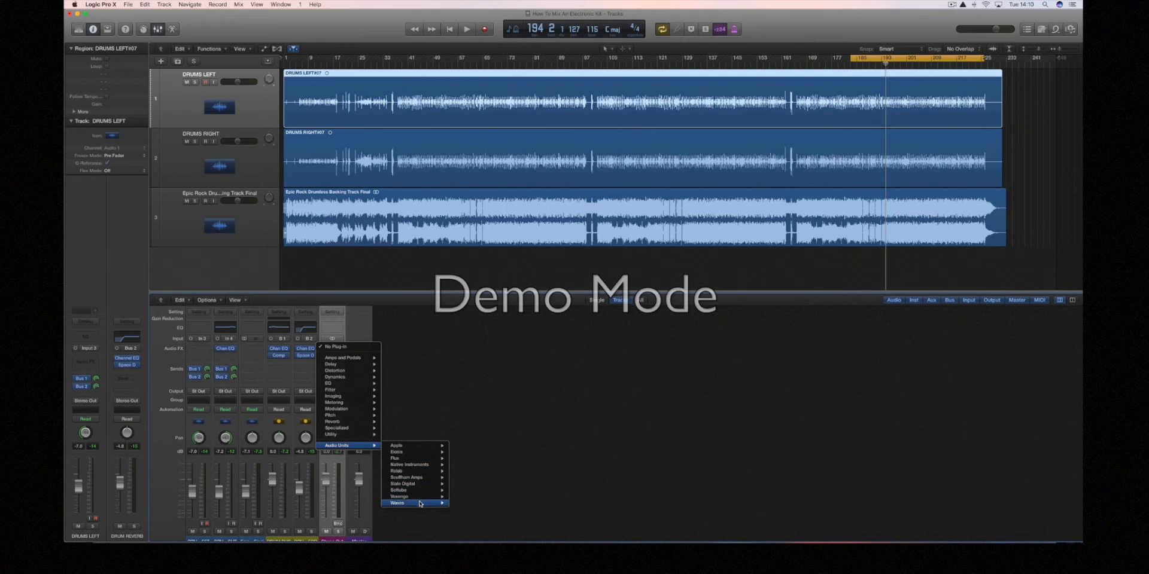
mouse_move(403, 483)
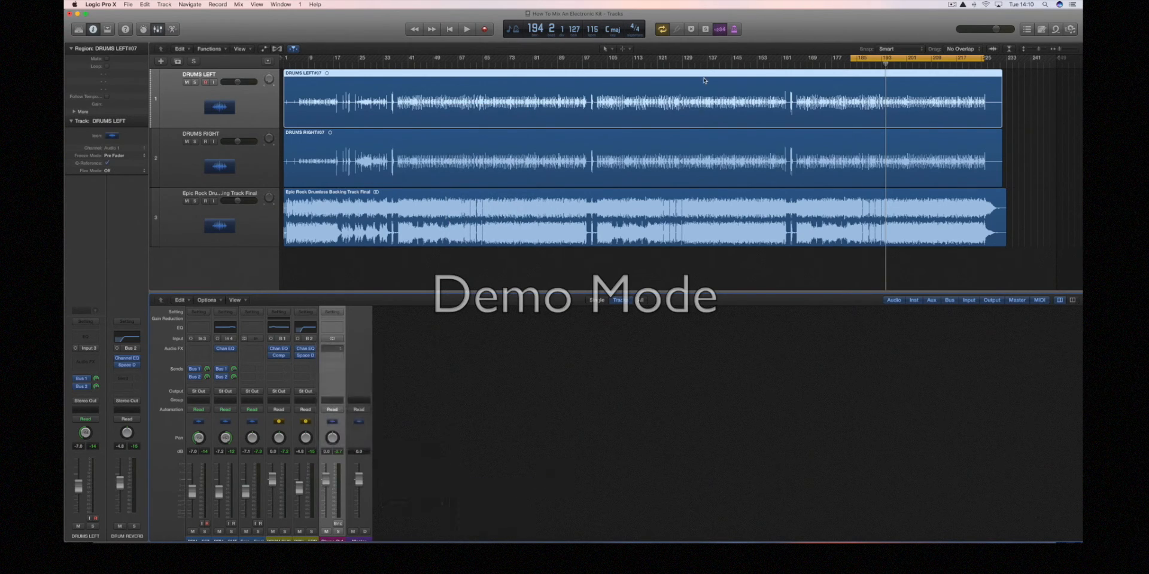
click(332, 348)
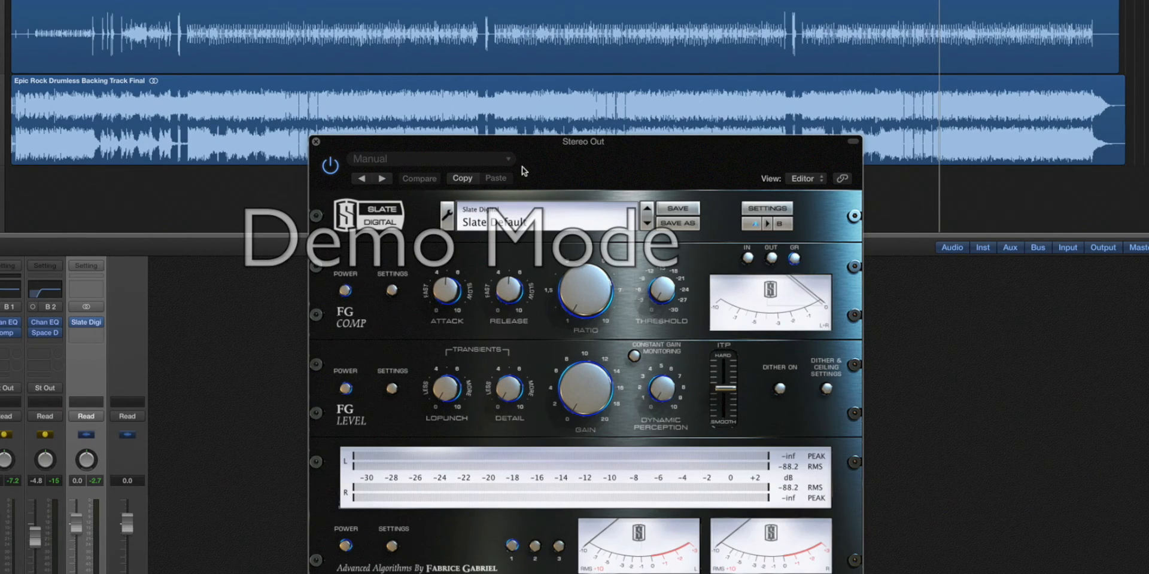
mouse_move(566, 377)
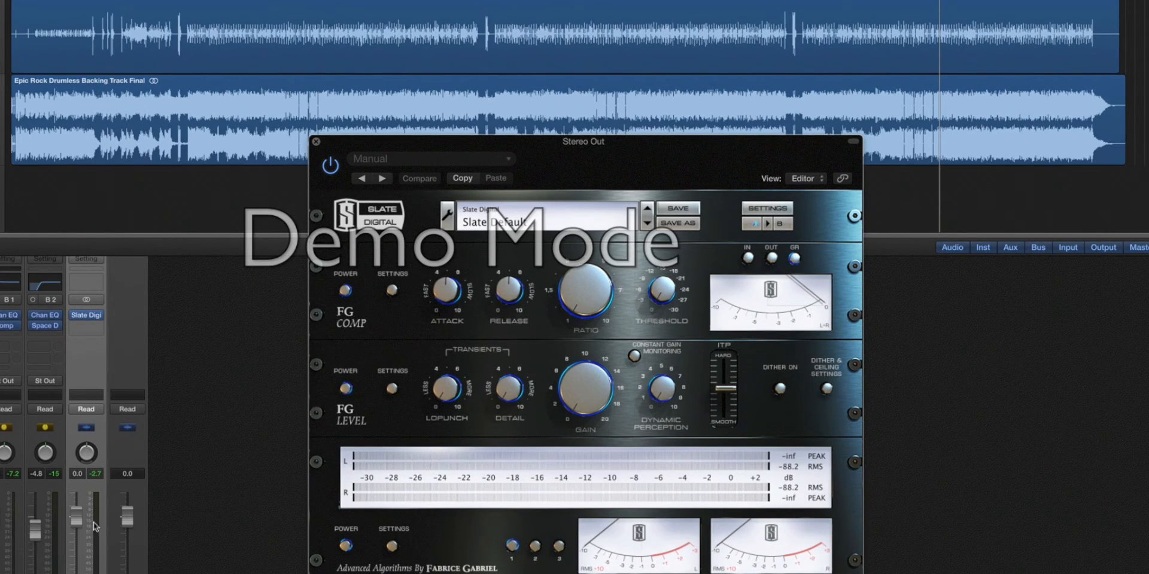
mouse_move(93, 527)
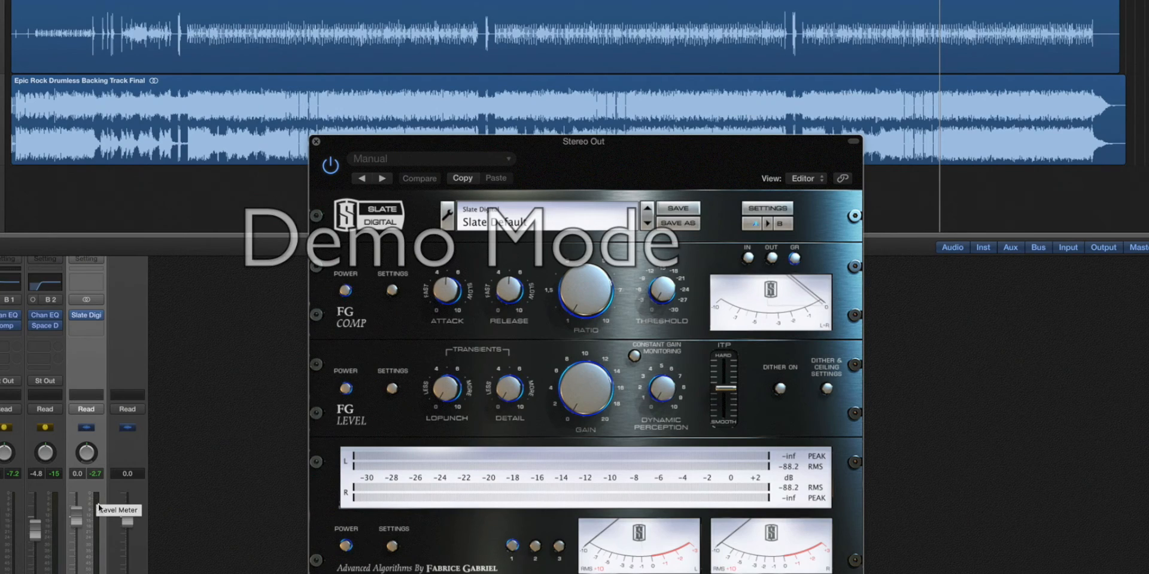
mouse_move(336, 448)
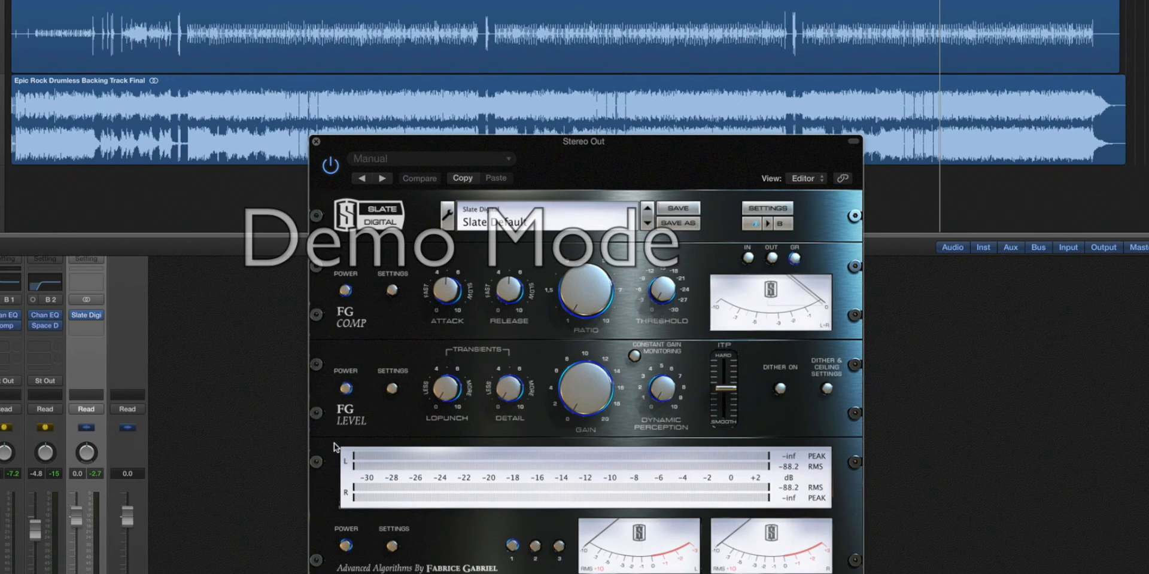
mouse_move(657, 378)
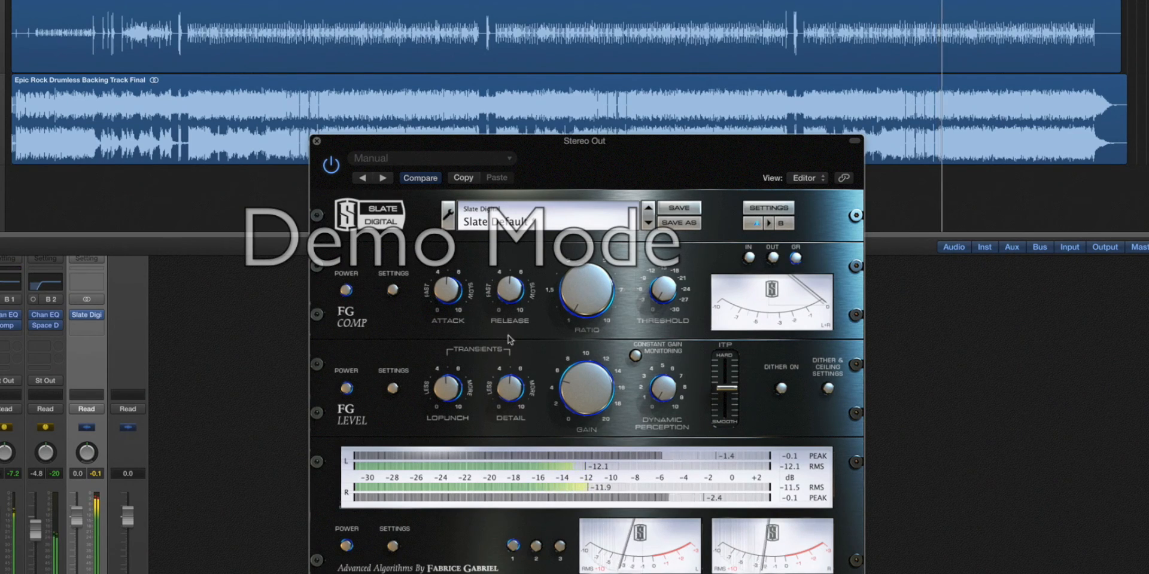
drag(586, 393, 590, 388)
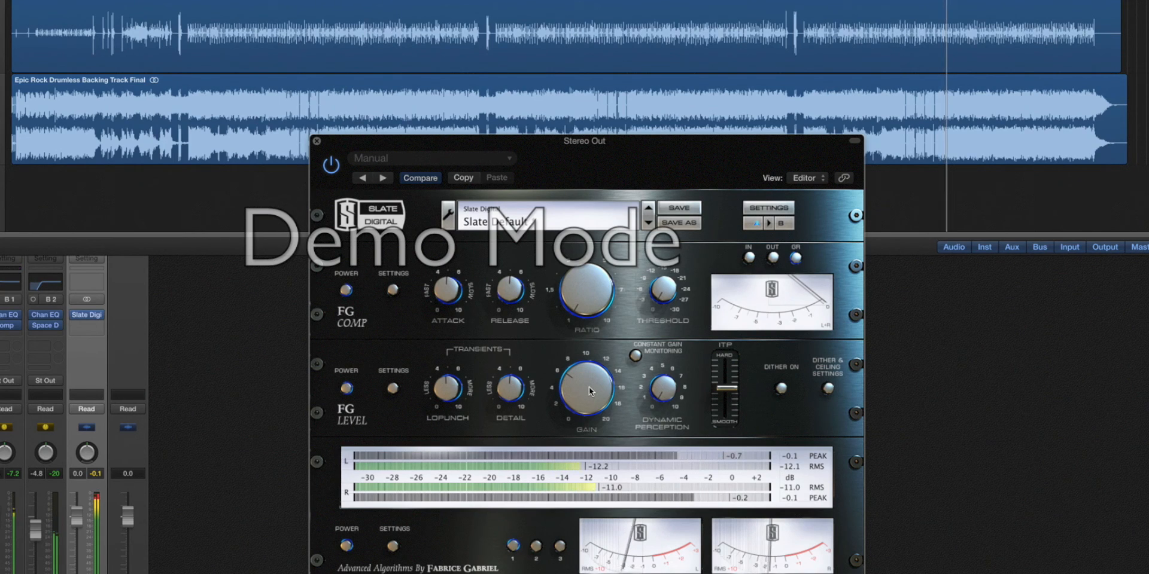